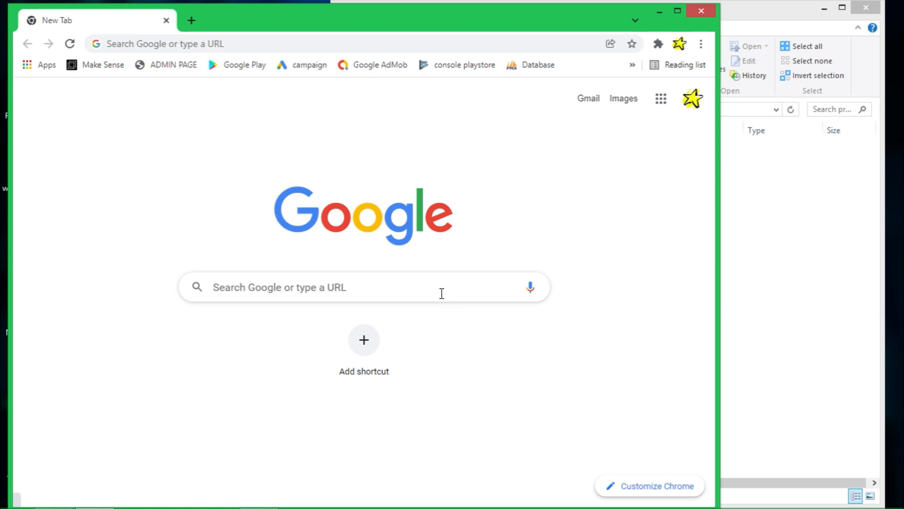
Step: Search for yolov5, open the ultralytics/yolov5 GitHub repository, and download yolov5-master.zip
type("yolov5")
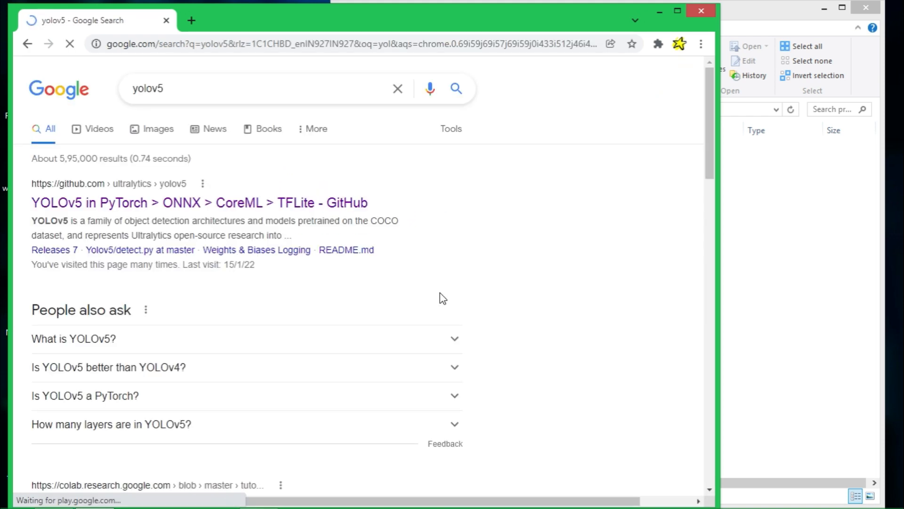
left_click(198, 203)
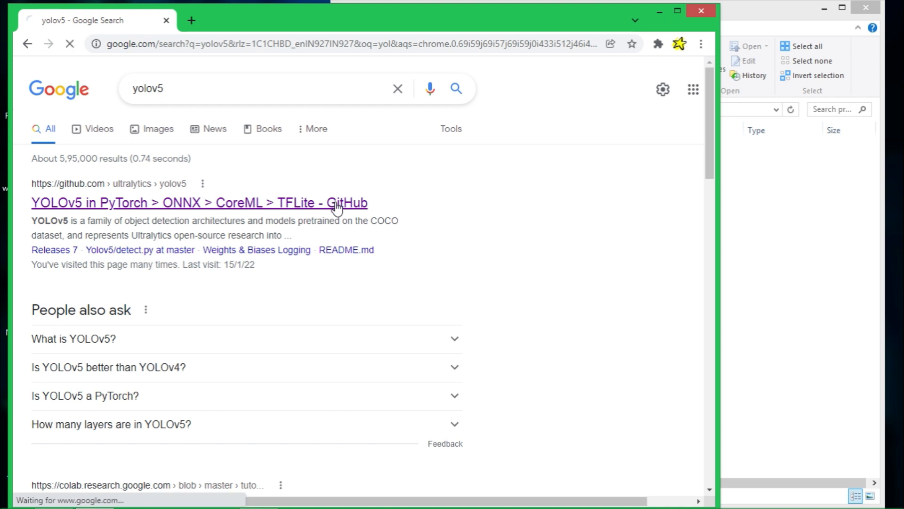
left_click(198, 202)
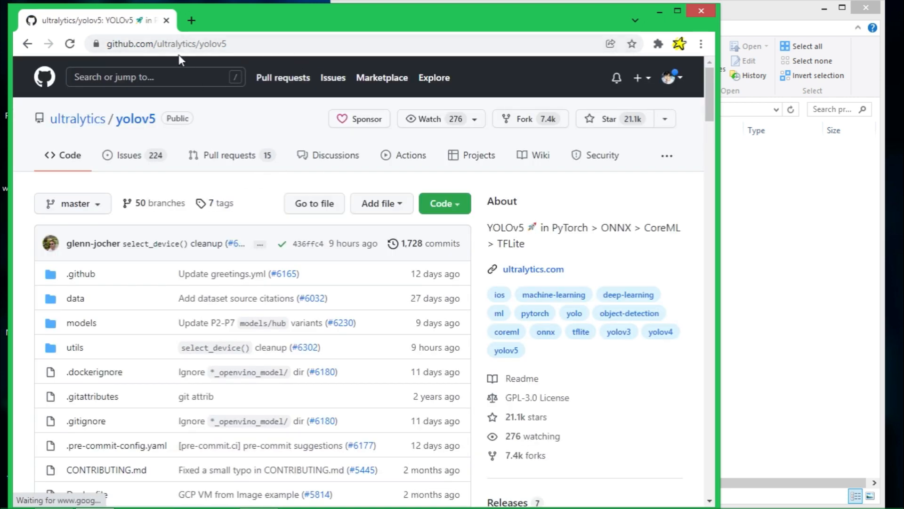
scroll("down", 3)
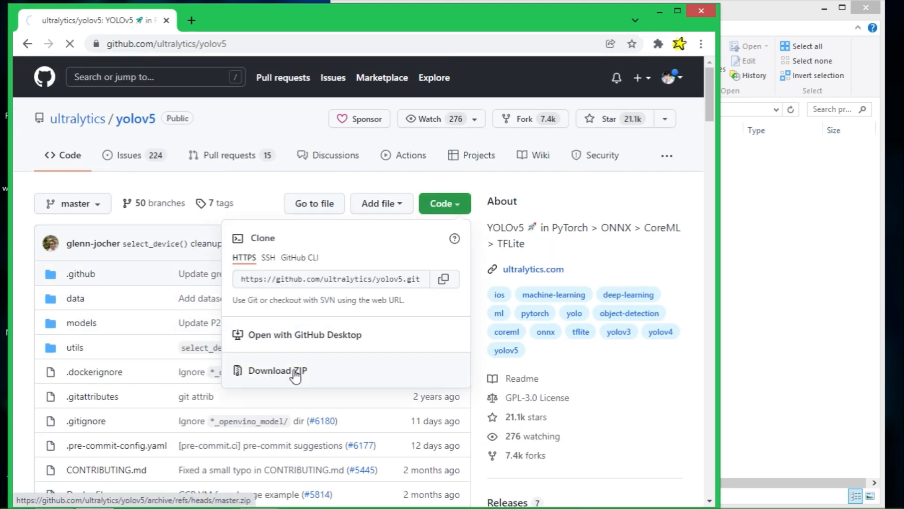
left_click(277, 370)
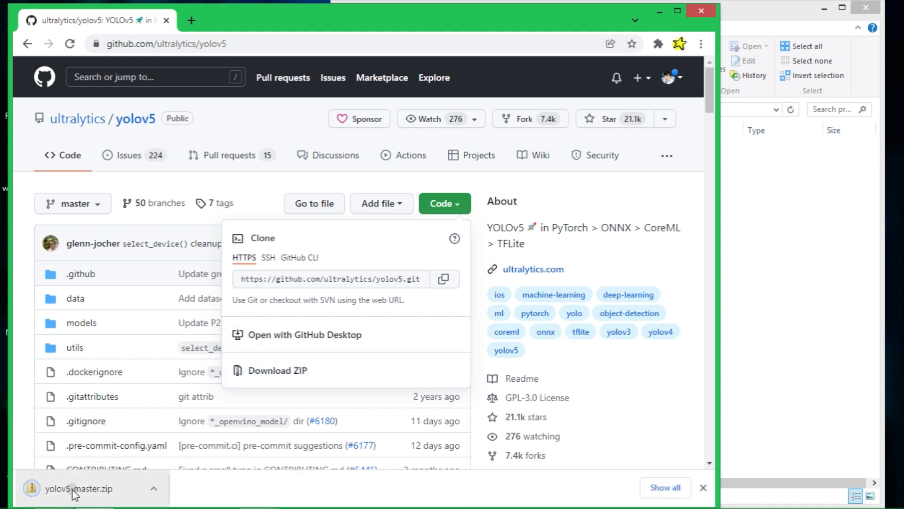
Step: Extract the downloaded zip into project2 and open the yolov5-master folder
right_click(530, 149)
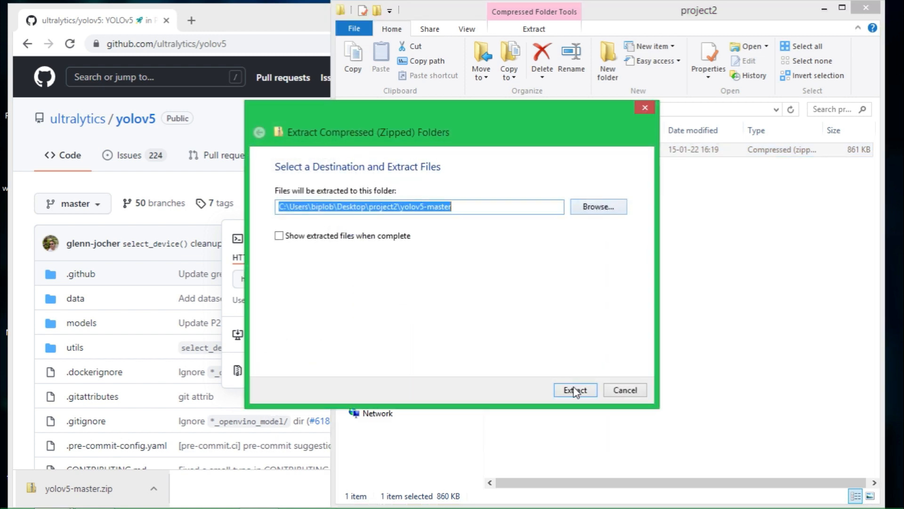
left_click(574, 390)
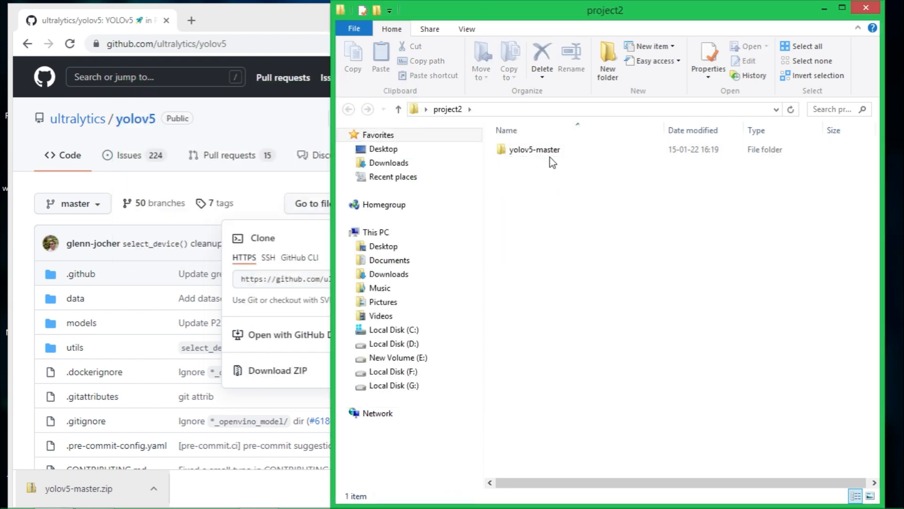
left_click(533, 149)
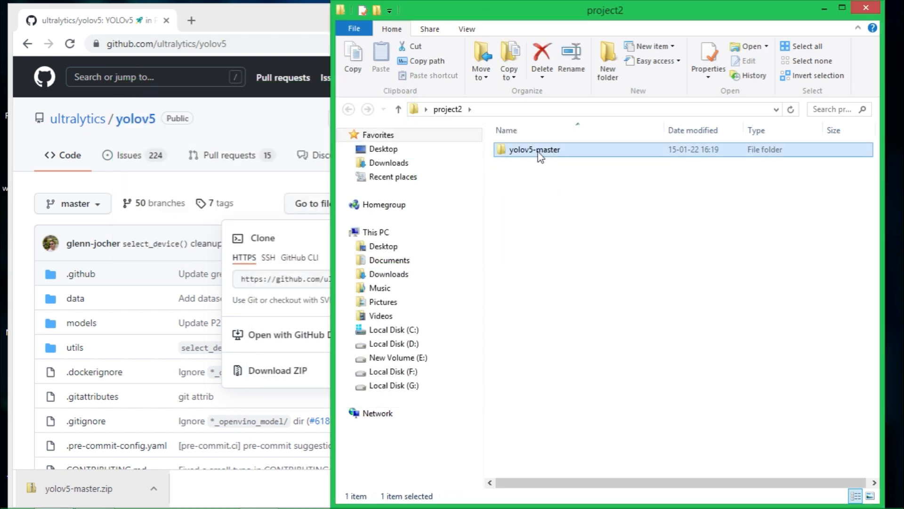
double_click(534, 149)
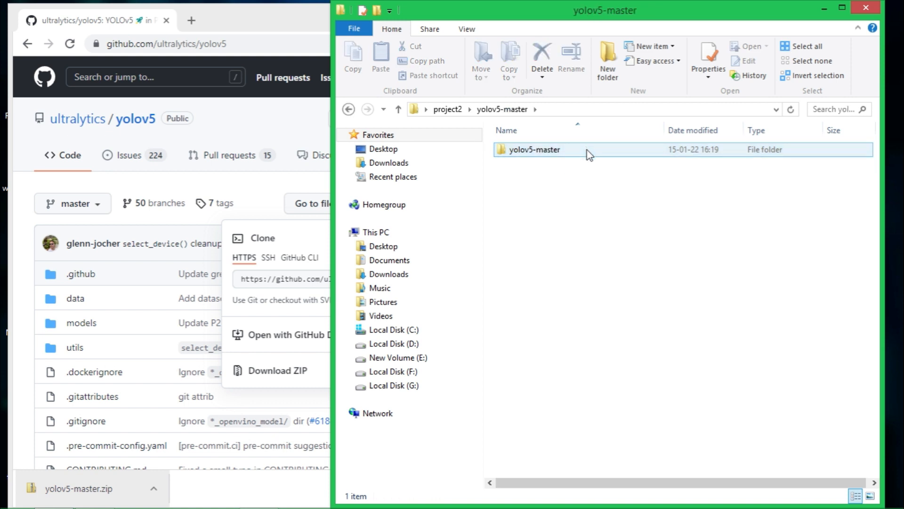
Step: Open the inner yolov5-master project folder and select requirements.txt
double_click(534, 150)
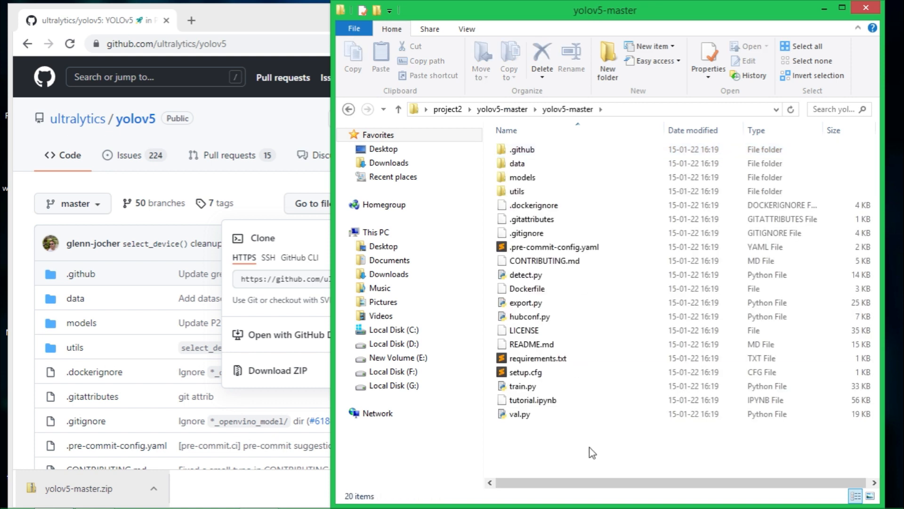
left_click(539, 358)
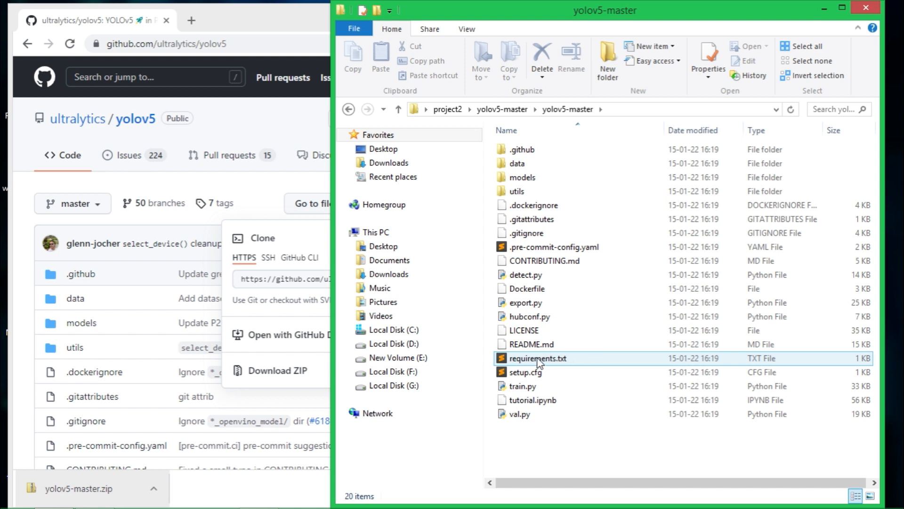
mouse_move(576, 362)
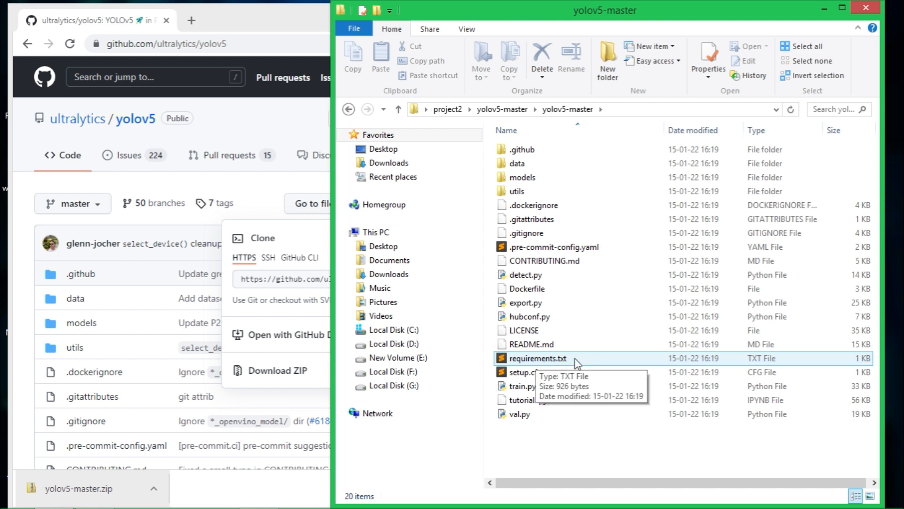
left_click(536, 358)
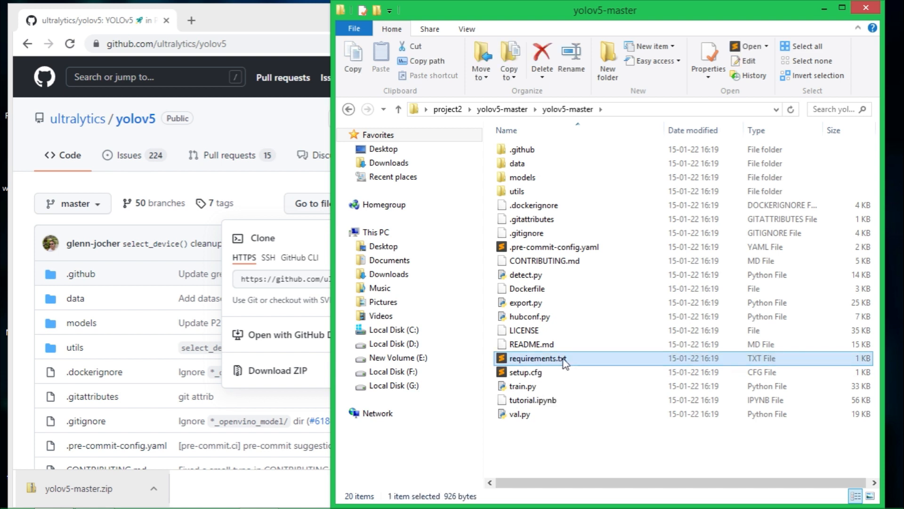
Step: Review requirements.txt in Sublime Text, highlighting the Base package lines 4–13, then return to the folder
double_click(532, 358)
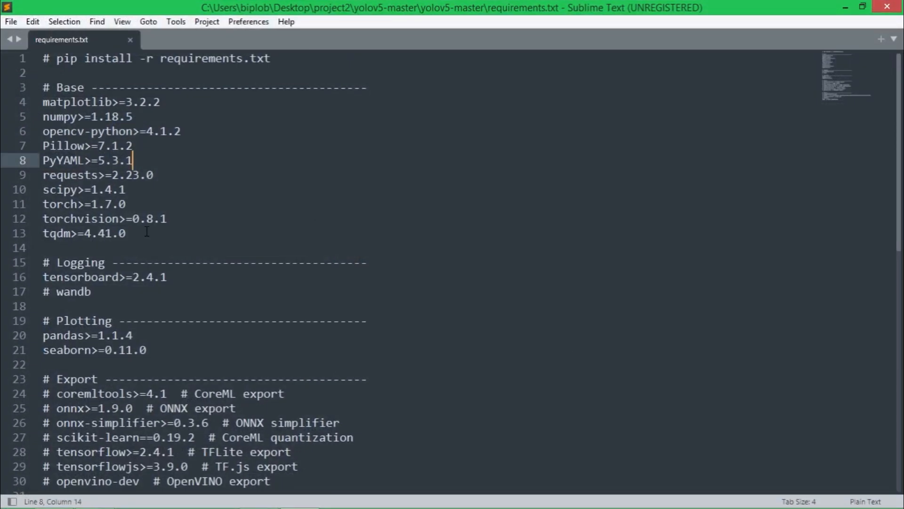
left_click_drag(43, 102, 125, 233)
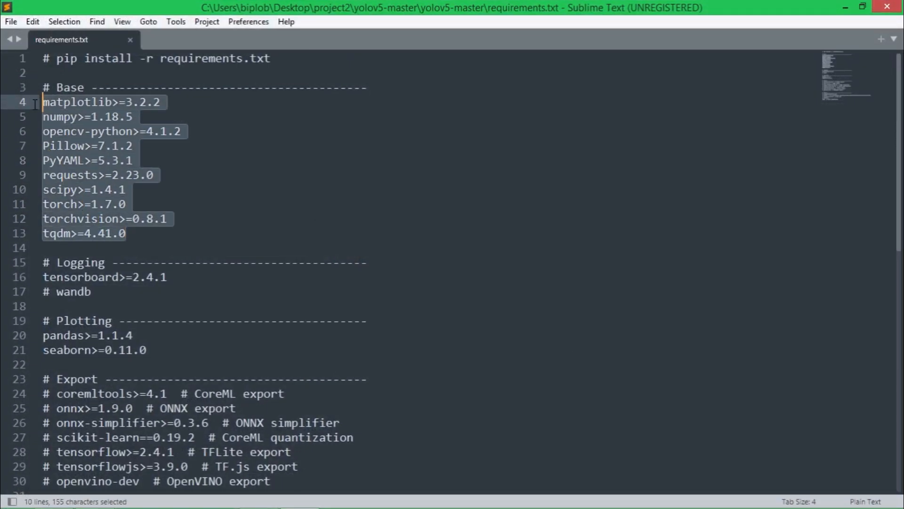
mouse_move(137, 241)
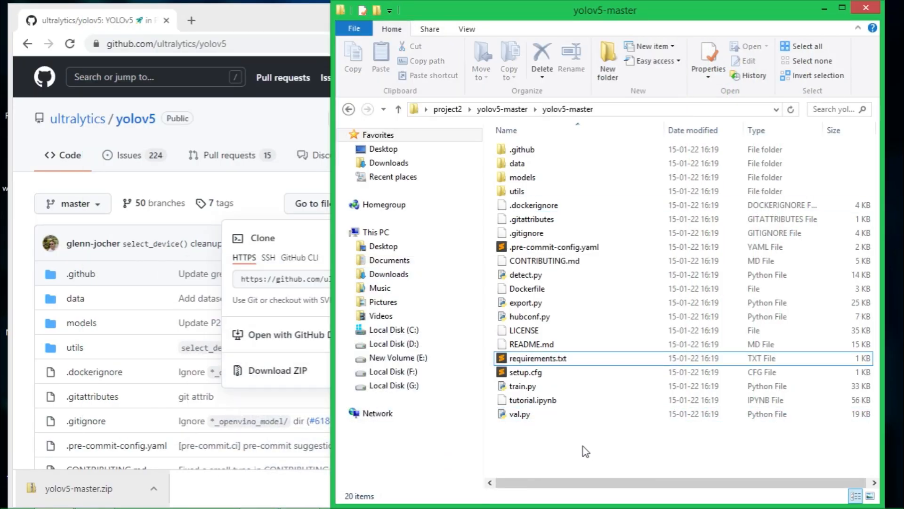
double_click(537, 358)
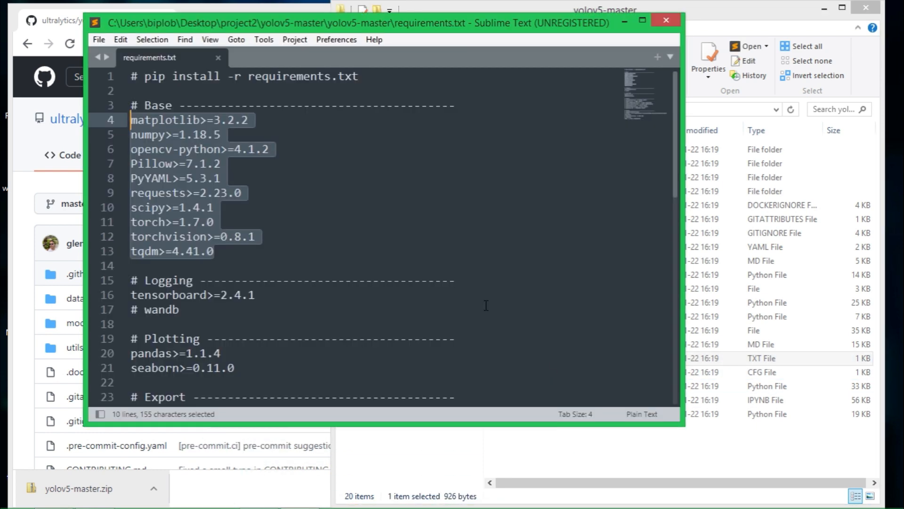
left_click(221, 134)
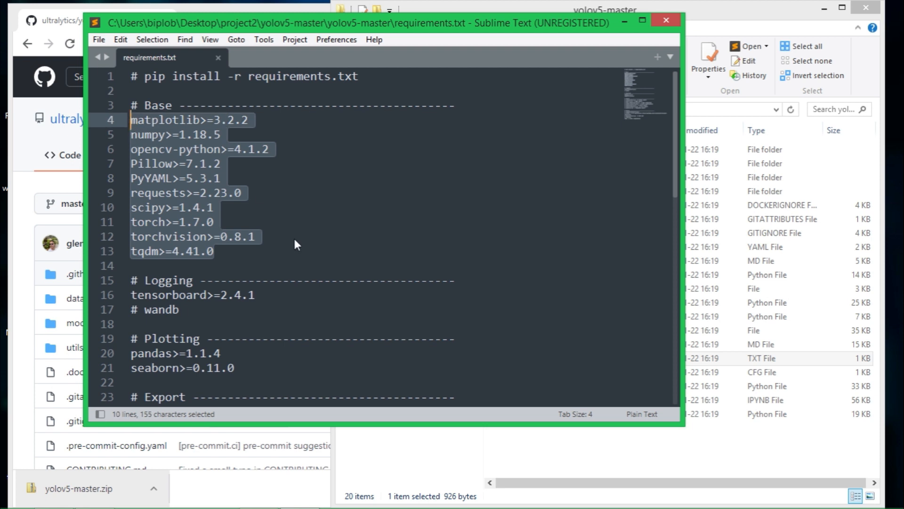
left_click(255, 237)
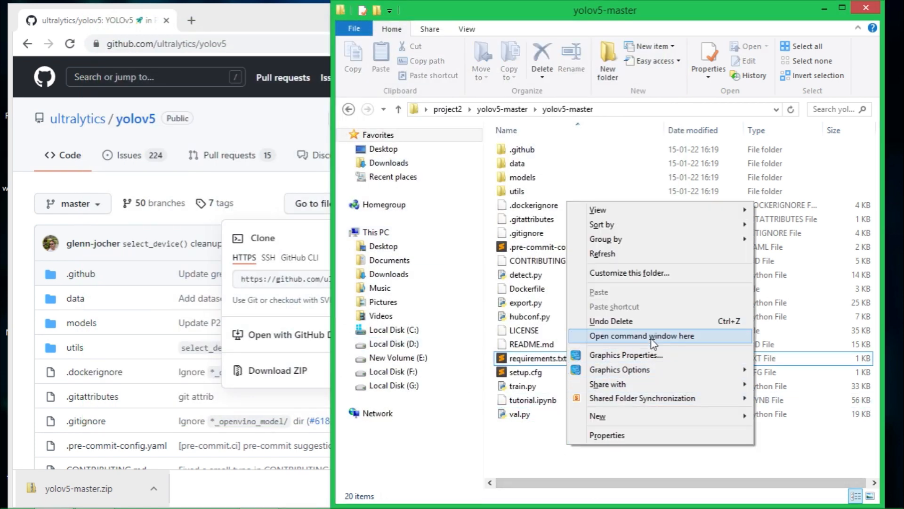
Step: Open a command window in yolov5-master and enter py -3.9 -m pip install -r requirements.txt
left_click(640, 335)
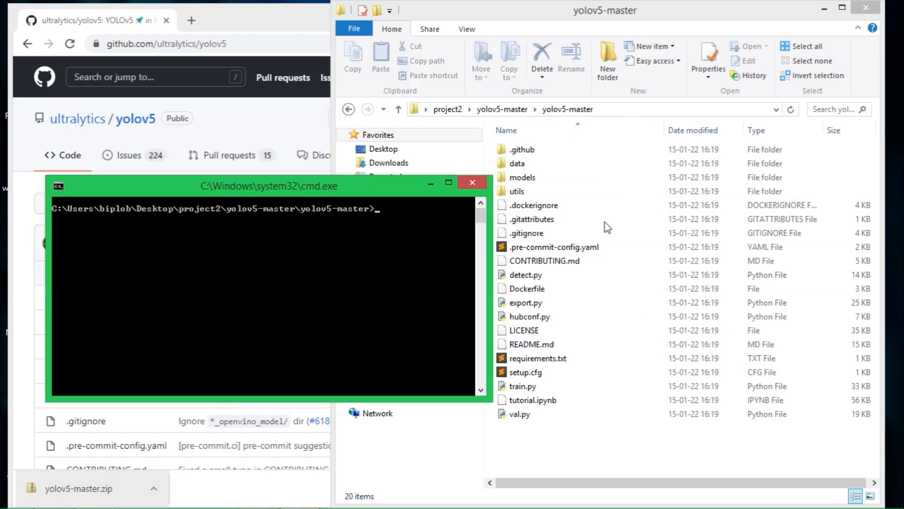
left_click_drag(263, 185, 542, 306)
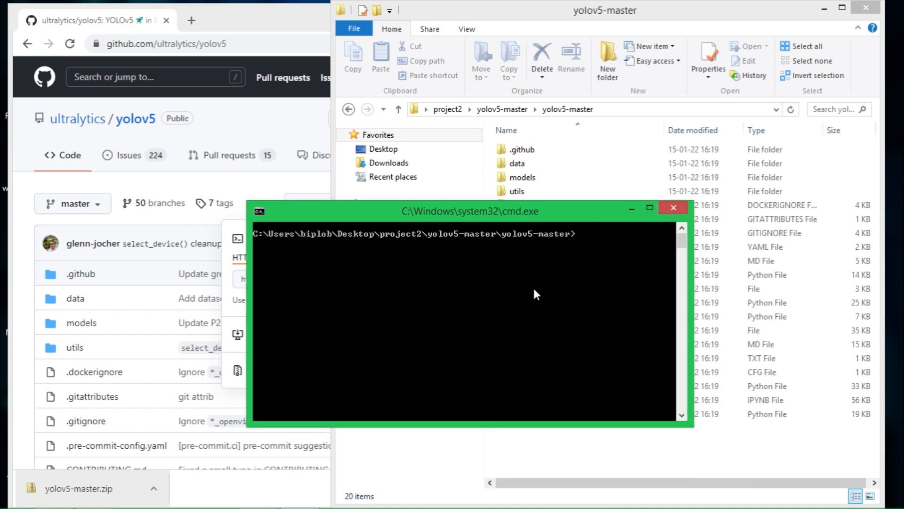
type("py")
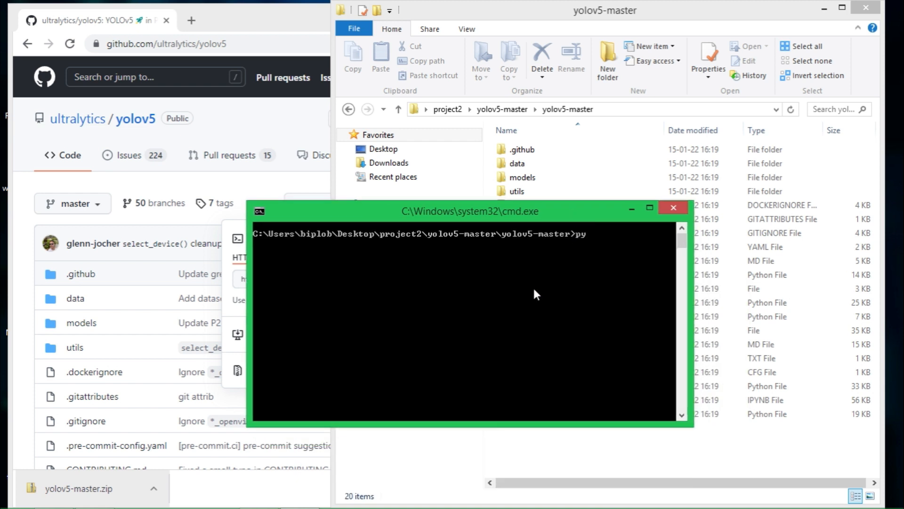
type("-")
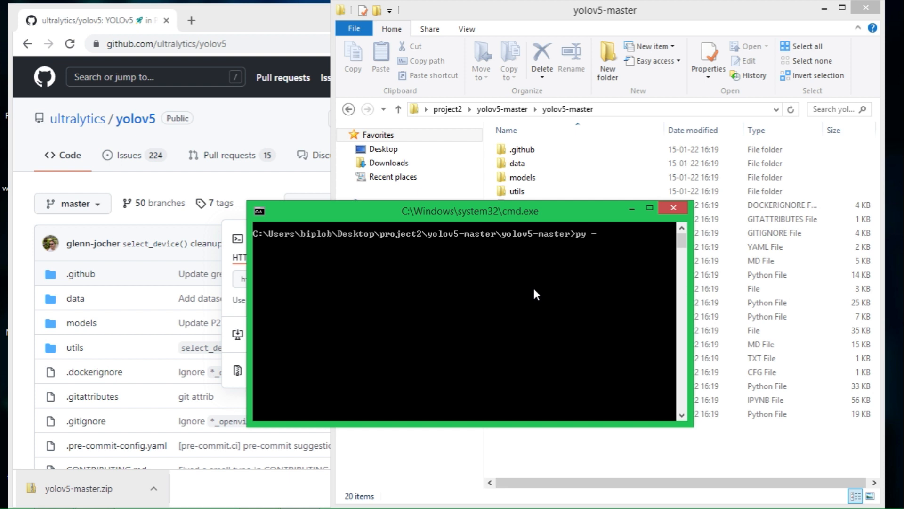
type("3.9 -m pip")
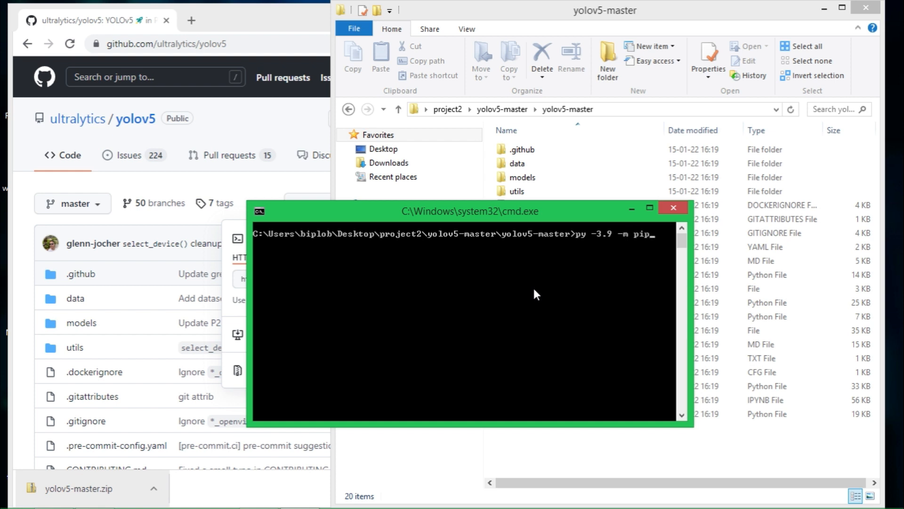
type("install")
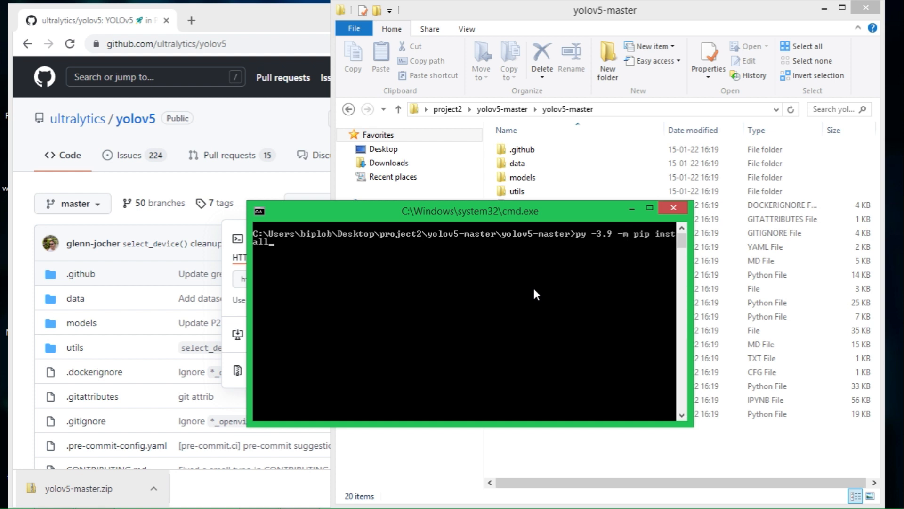
type("-r")
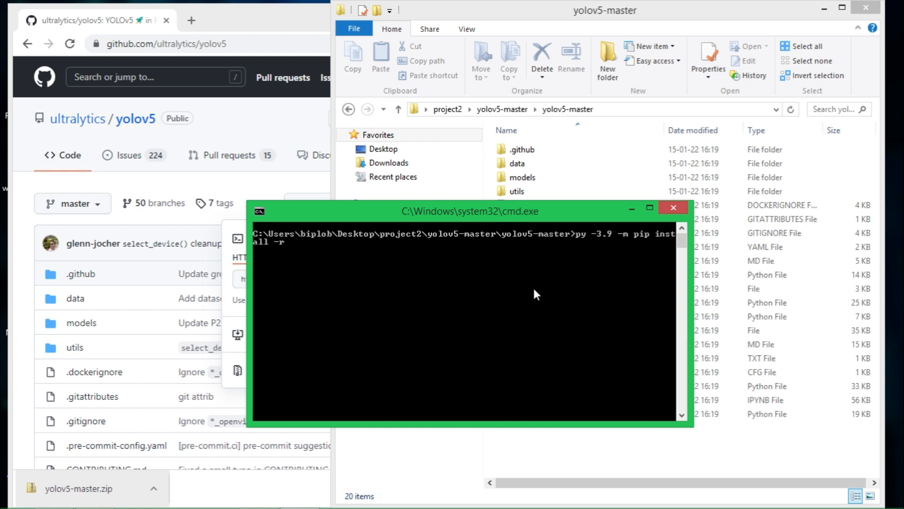
type("requirements.txt")
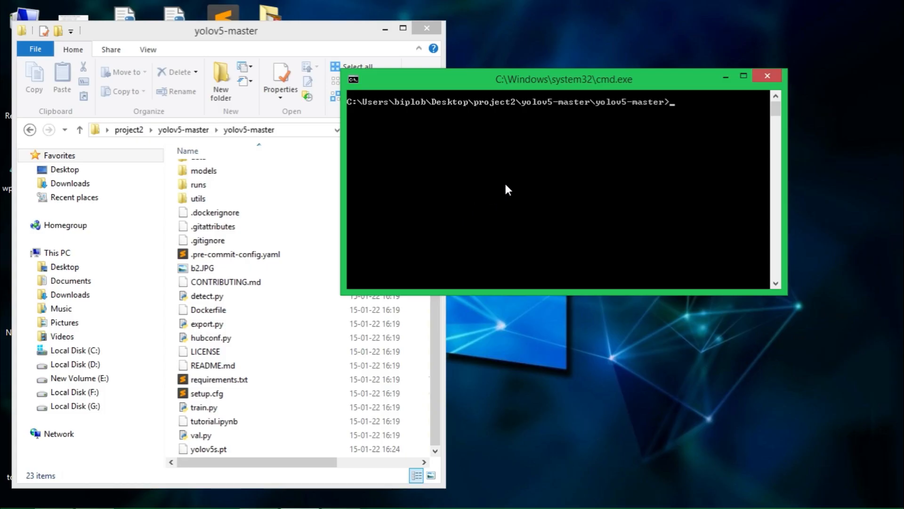
mouse_move(508, 93)
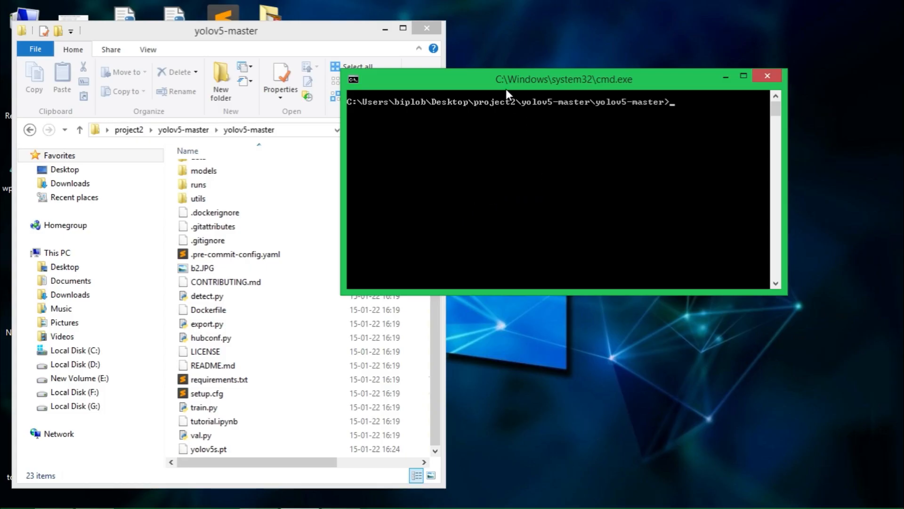
Step: Run py -3.9 detect.py on the default sample images, saving results to runs\detect\exp8
left_click(202, 267)
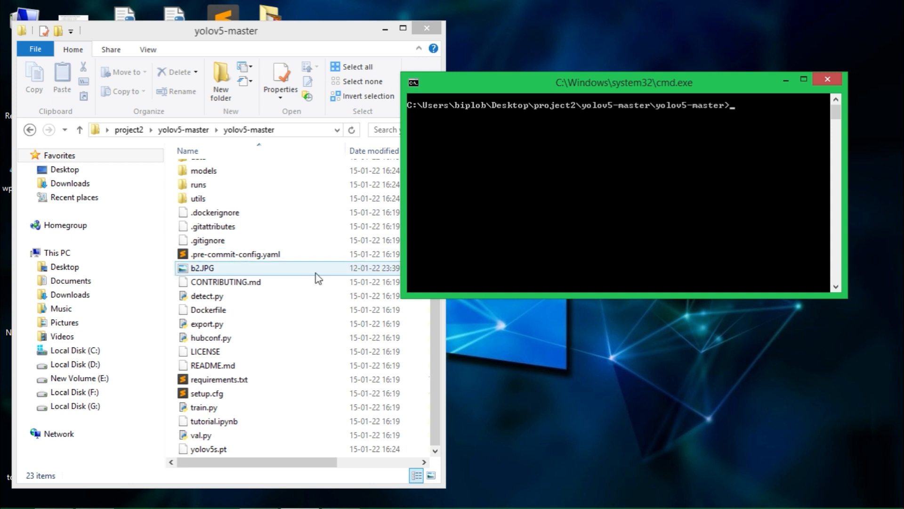
left_click(226, 282)
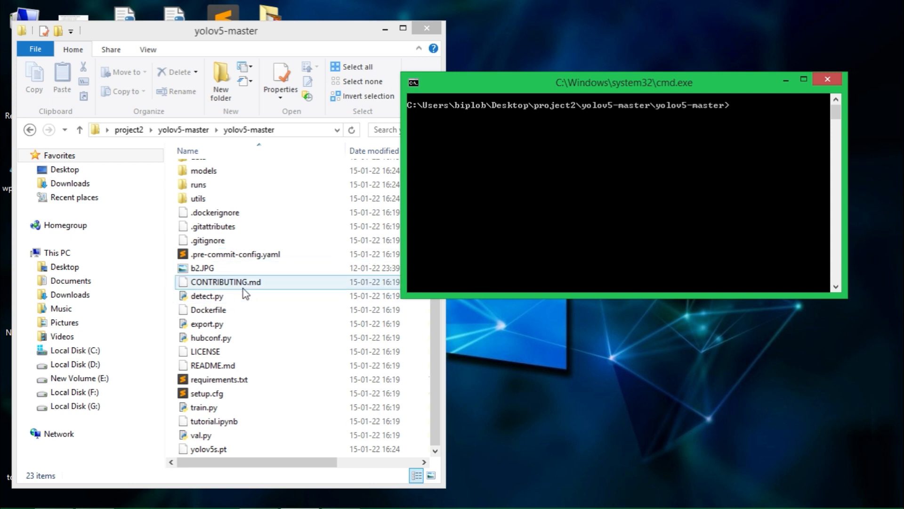
left_click(206, 296)
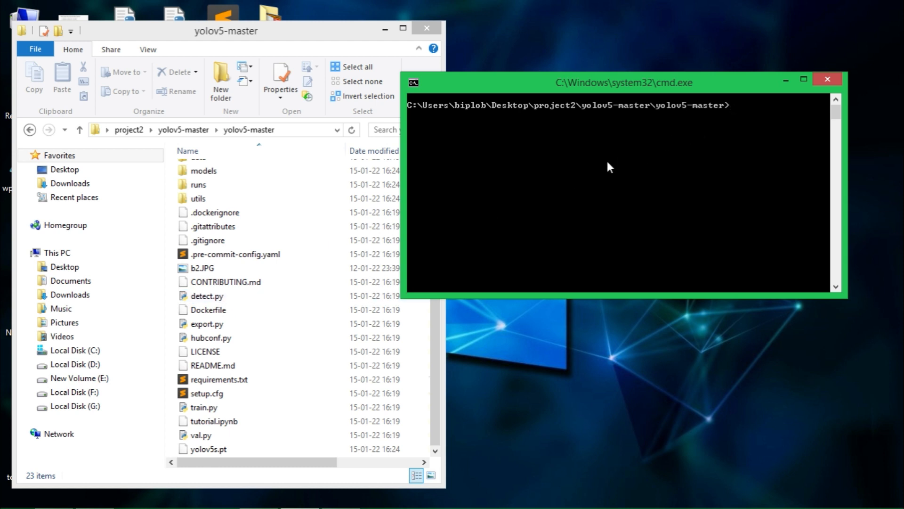
type("py -3")
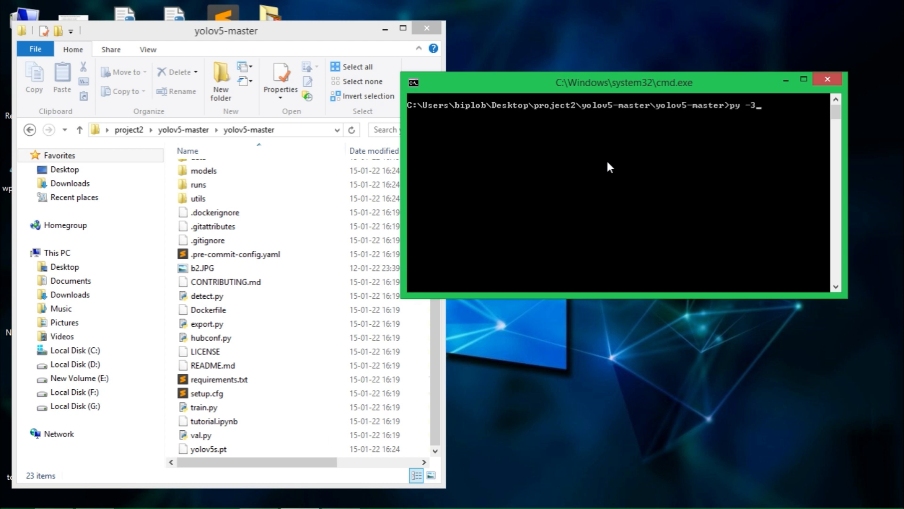
type(".9")
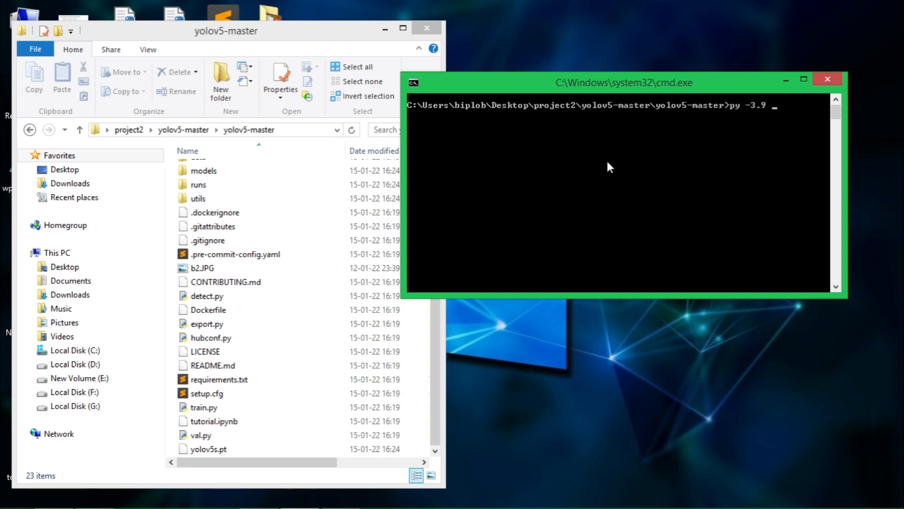
type("detect.py")
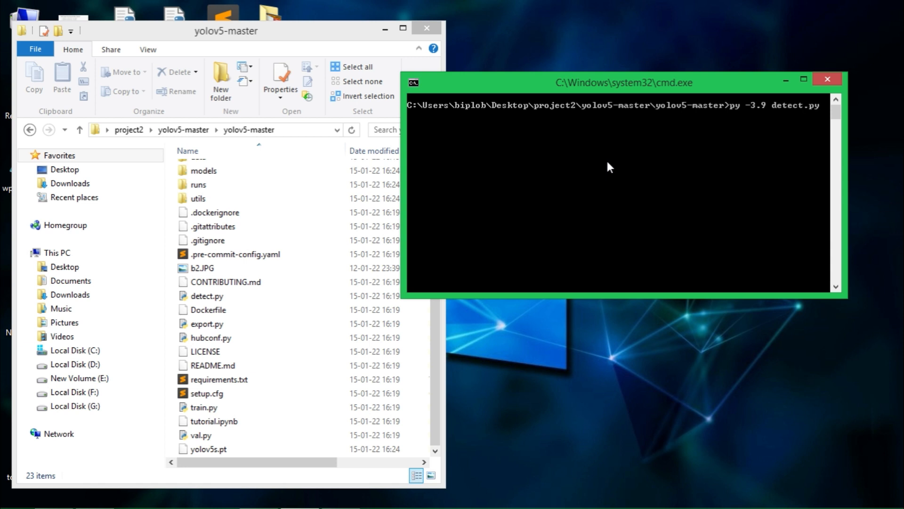
key("enter")
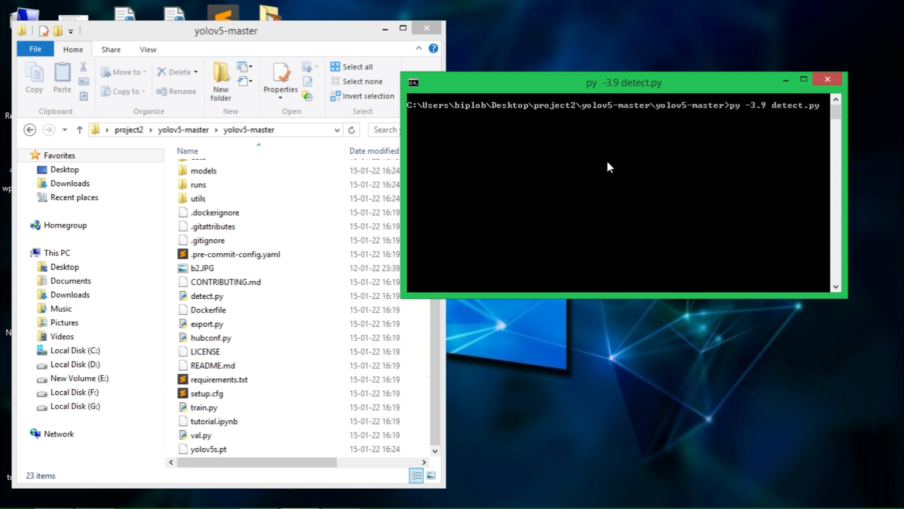
key("enter")
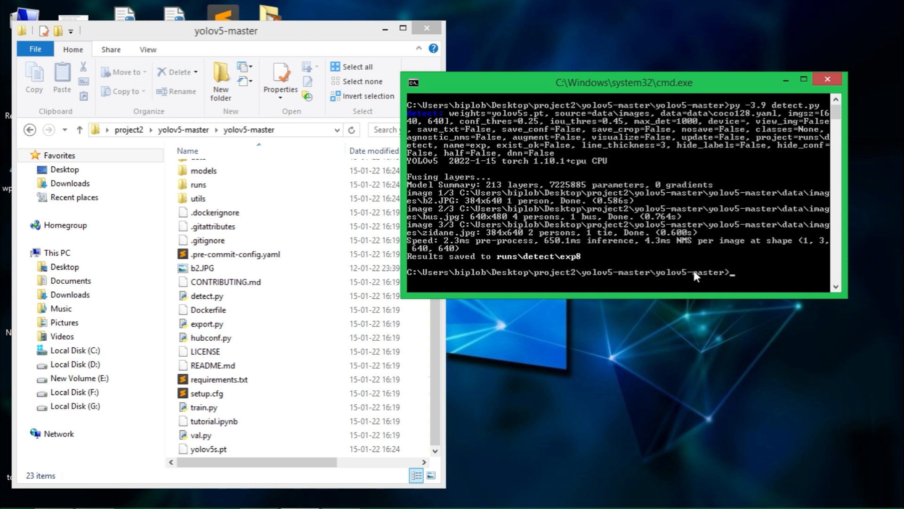
mouse_move(743, 275)
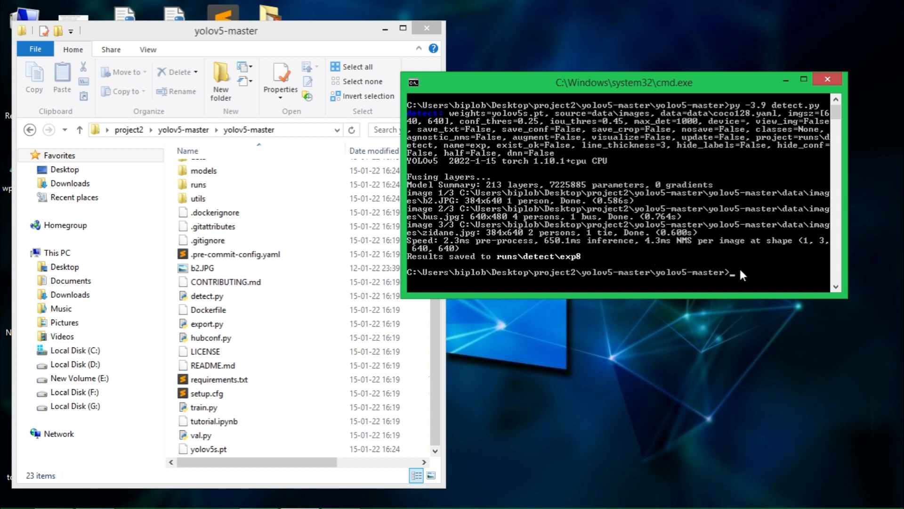
mouse_move(695, 233)
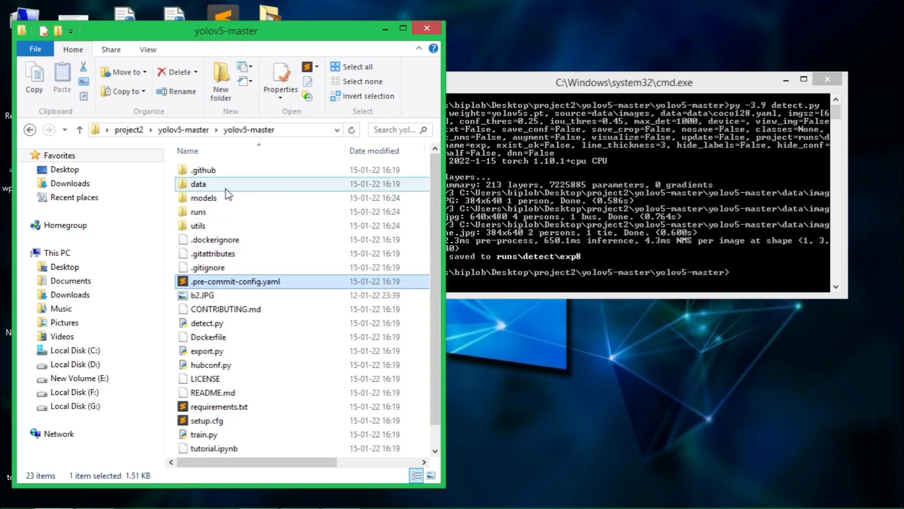
double_click(197, 183)
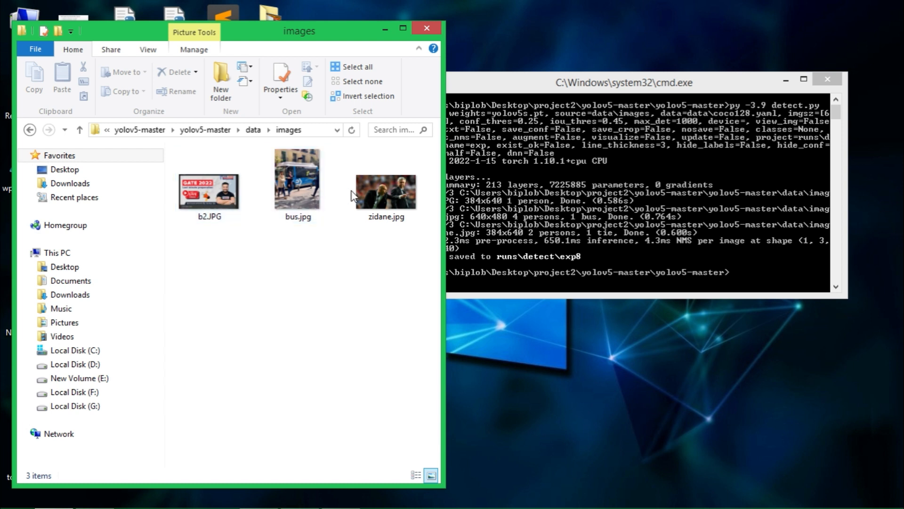
mouse_move(352, 208)
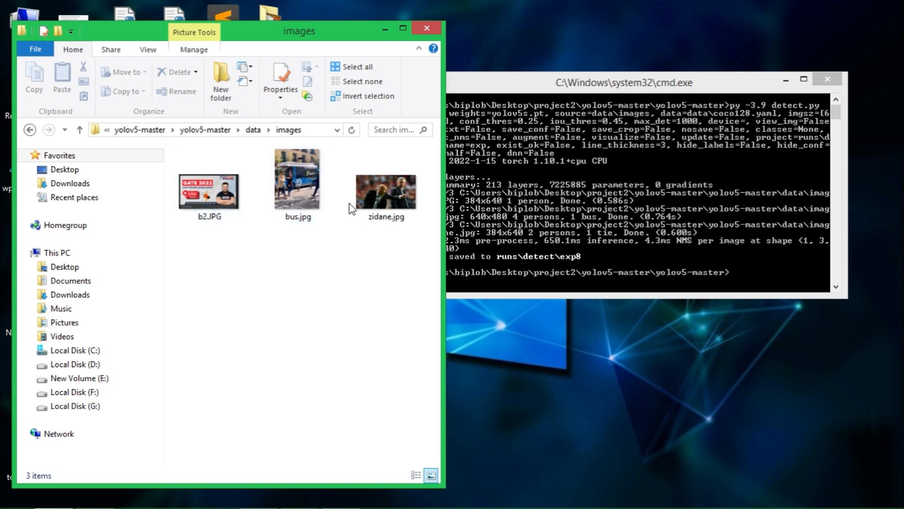
left_click(386, 193)
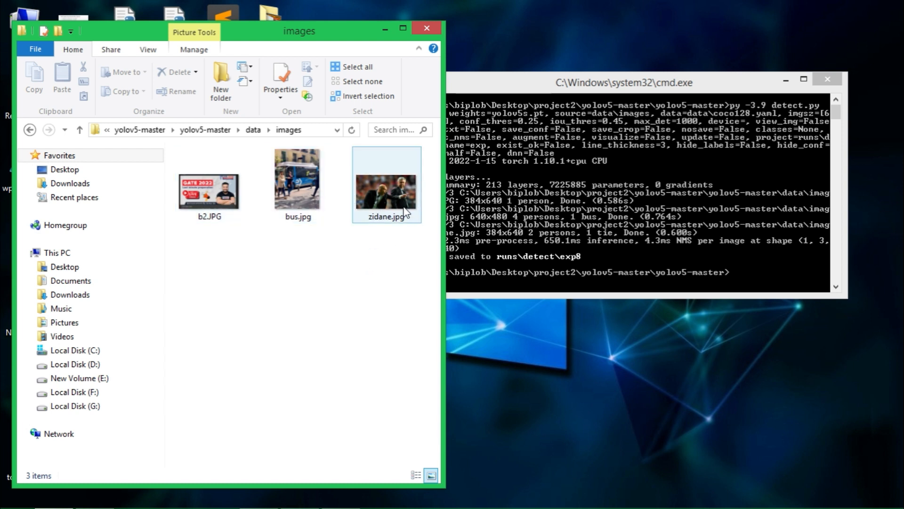
left_click(30, 129)
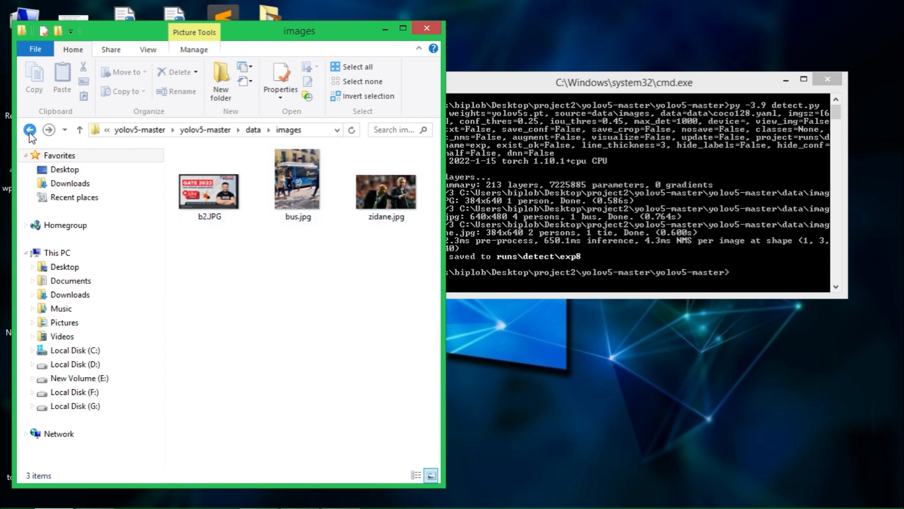
left_click(29, 129)
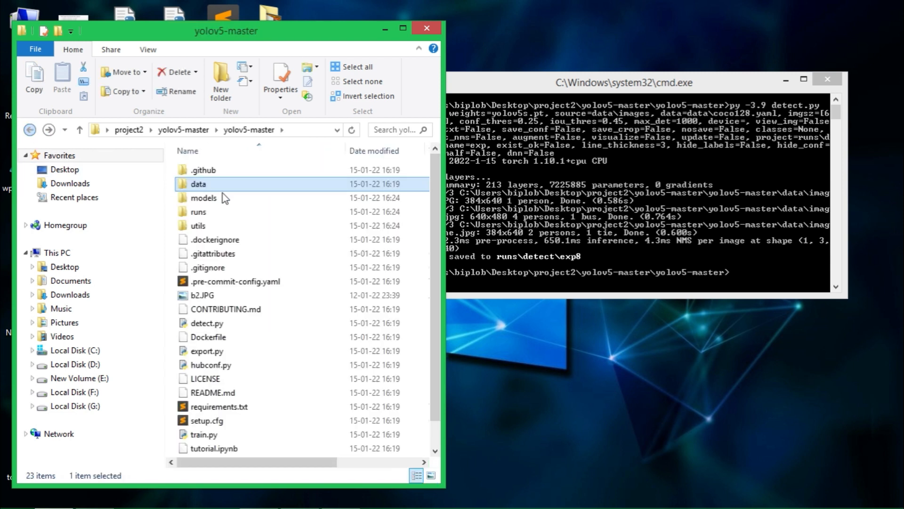
left_click(199, 212)
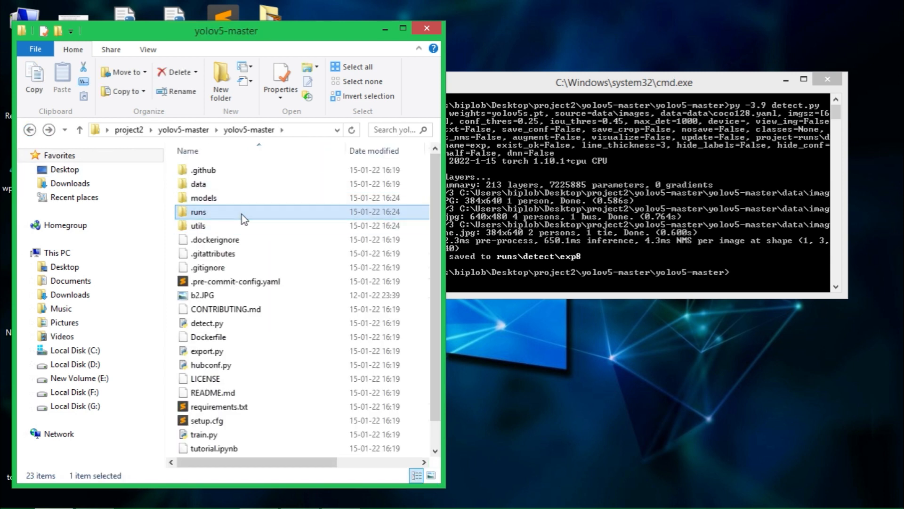
double_click(198, 211)
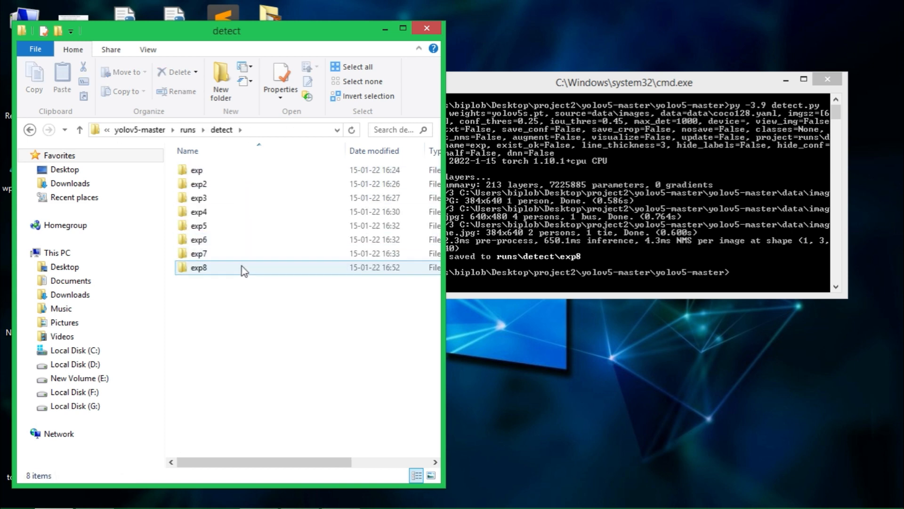
double_click(198, 267)
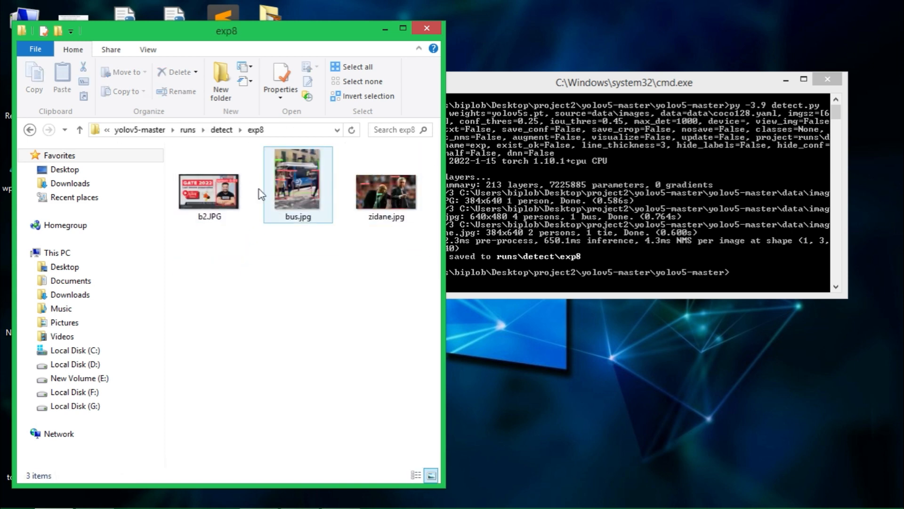
double_click(297, 177)
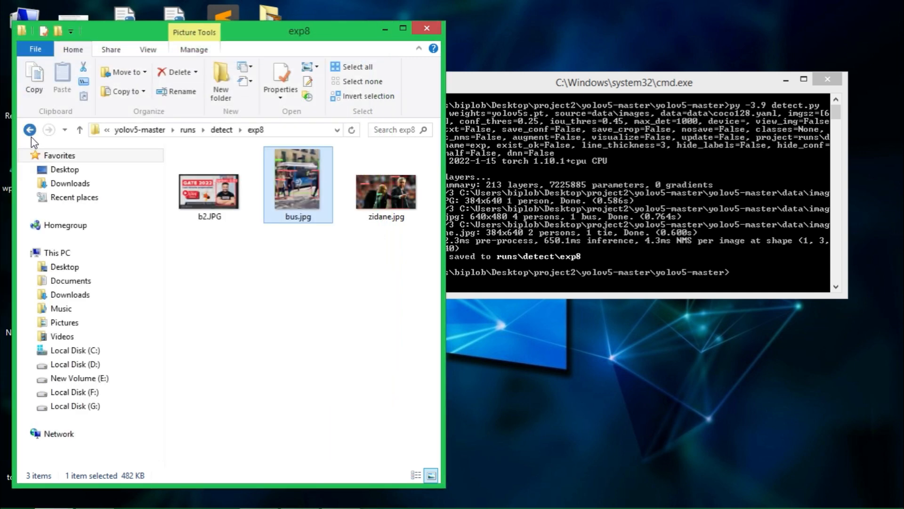
left_click(29, 129)
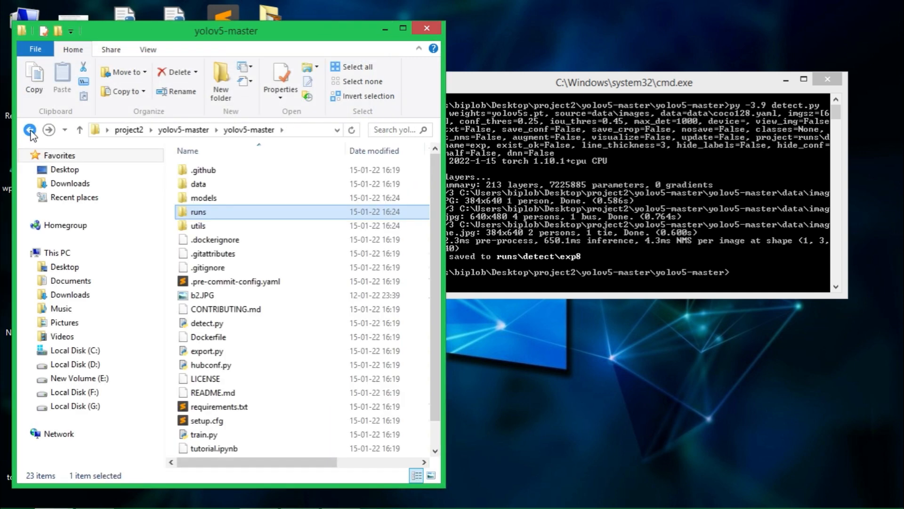
left_click(30, 129)
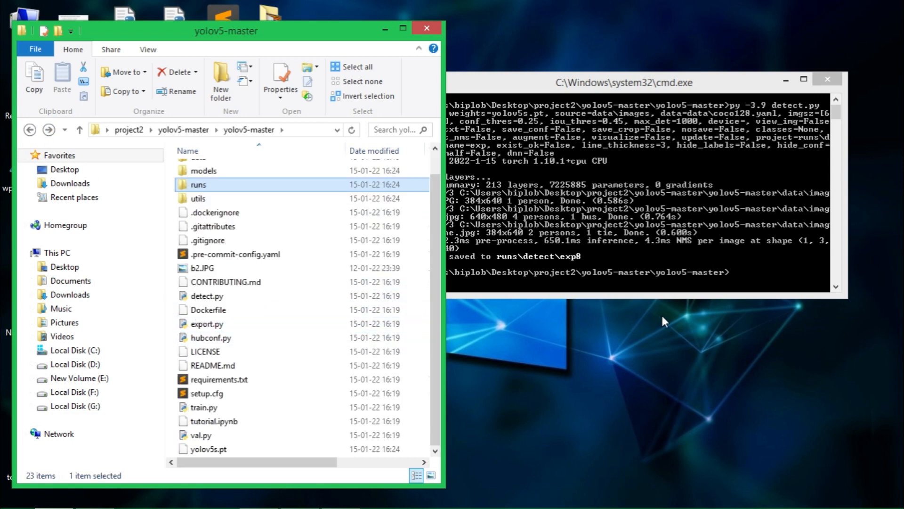
type("py -3.9 detect.py")
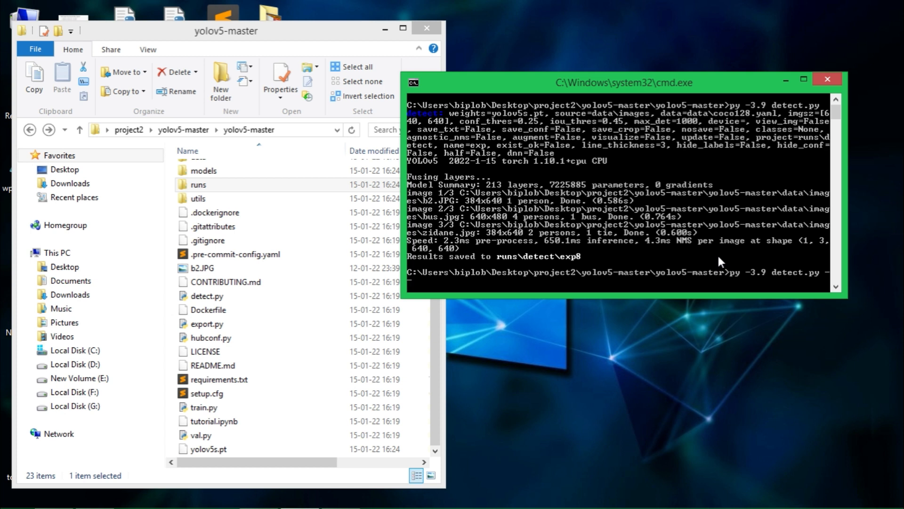
type("-source")
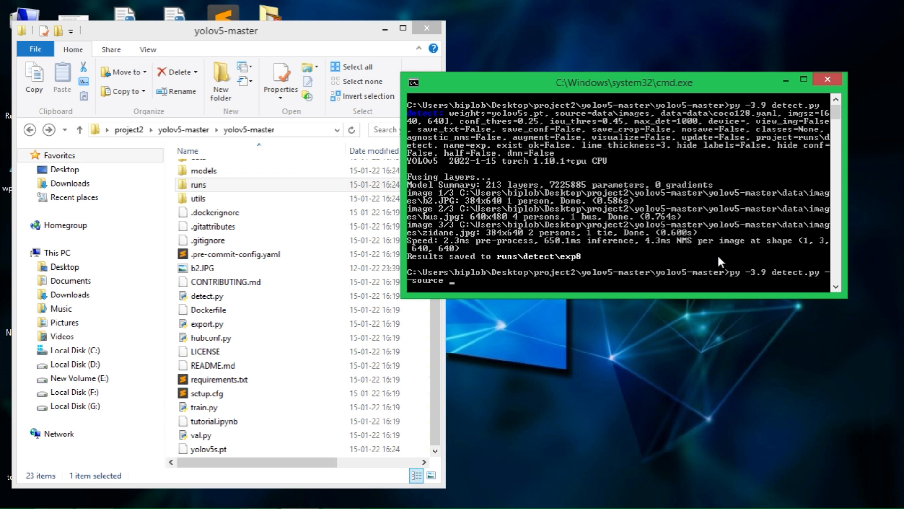
type("0")
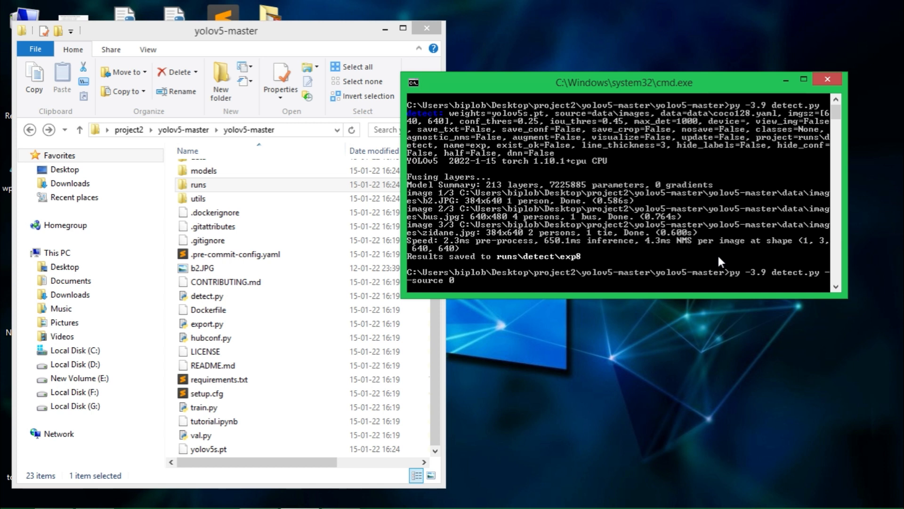
key("Backspace")
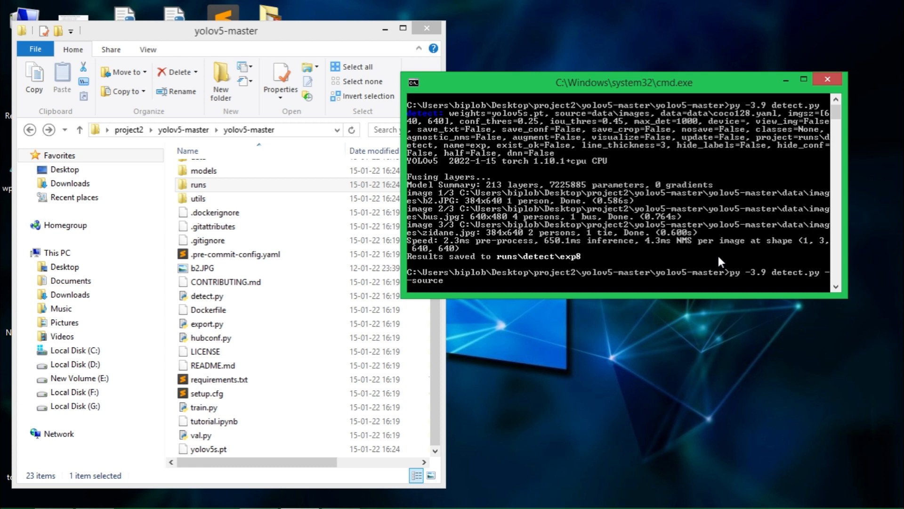
type("ht")
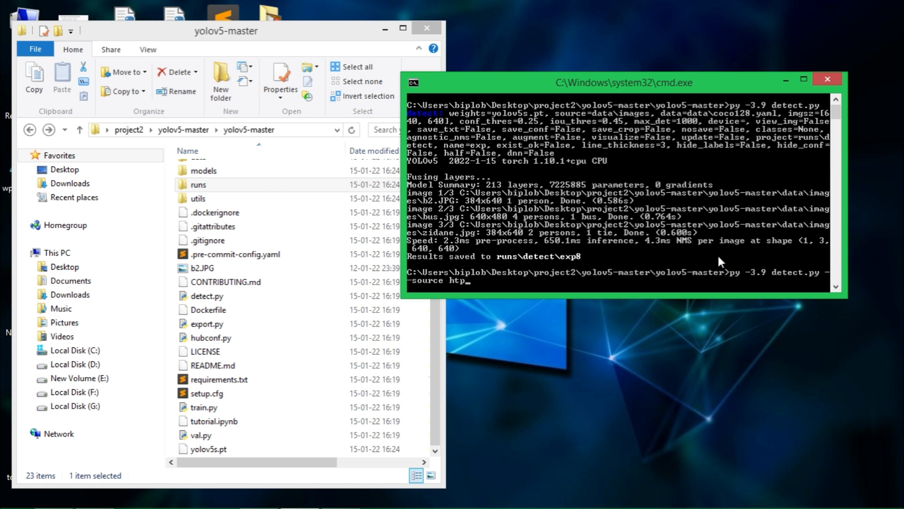
type("p")
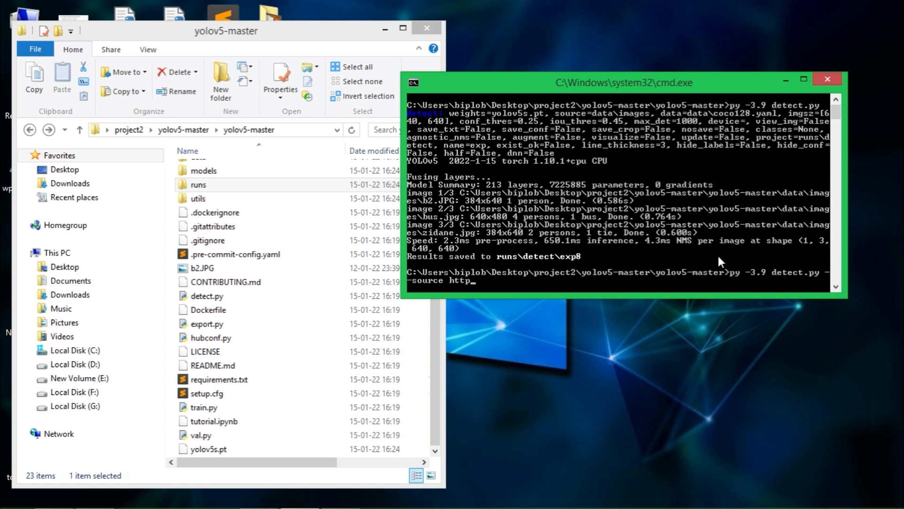
type("://")
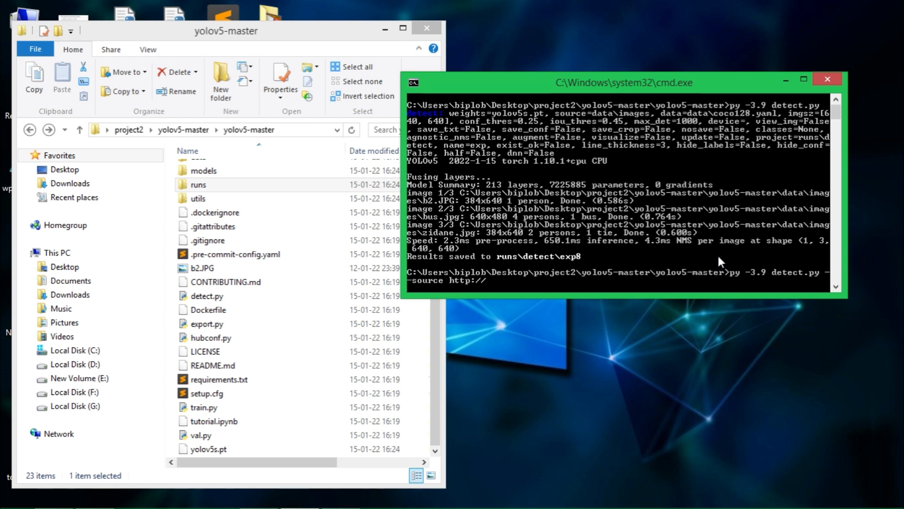
type("100")
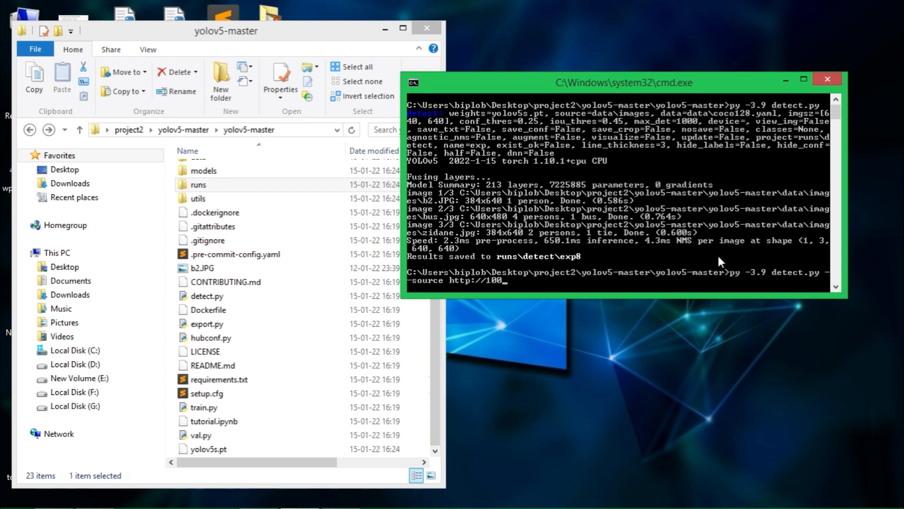
type("90.115.202:8080/video")
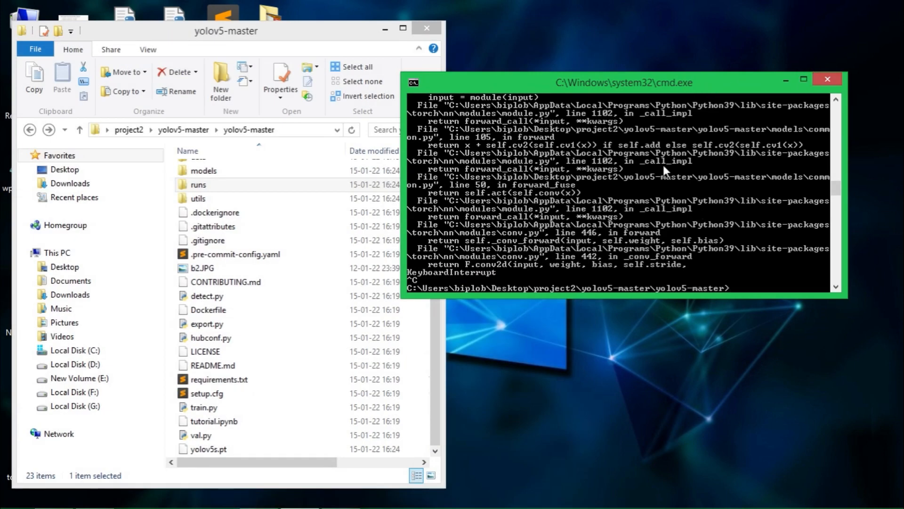
Step: Re-enter the IP-camera detect.py command, then open detect.py in Sublime Text and highlight 'image'
type("py -3.9 detect.py --source http://100.90.115.202:8080/video")
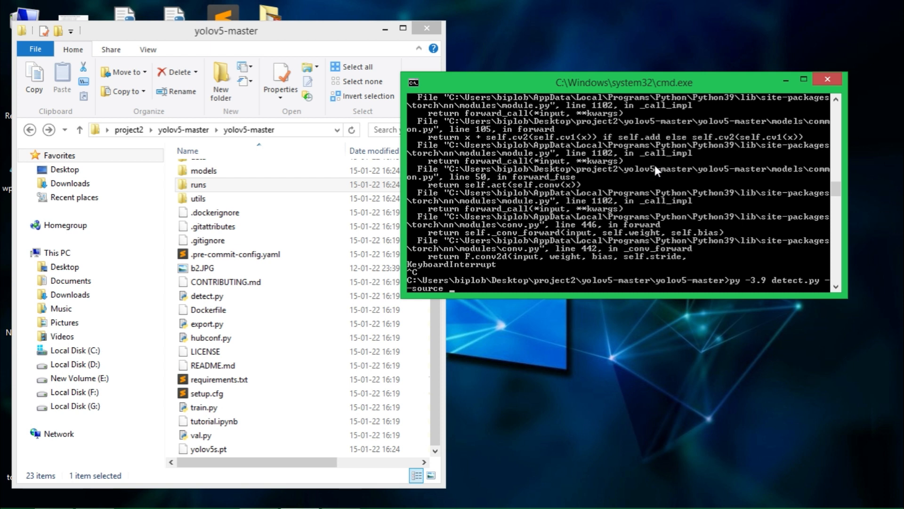
mouse_move(460, 293)
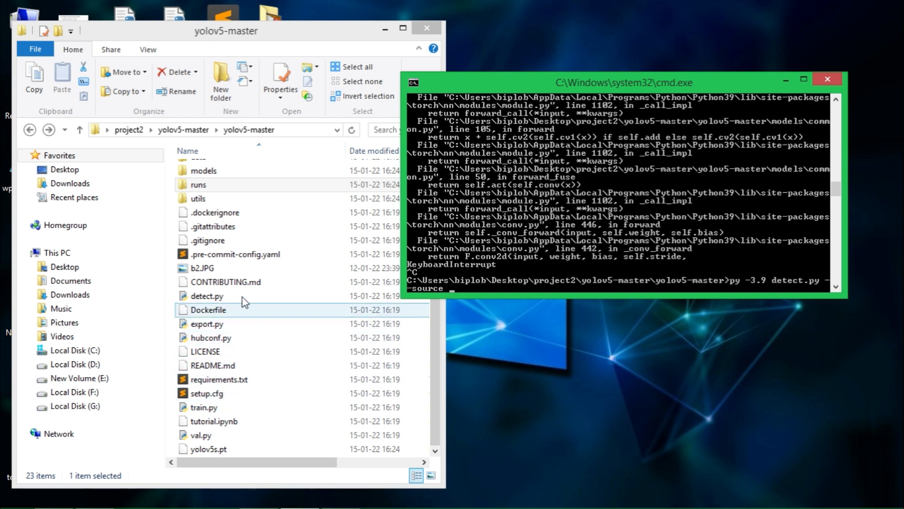
right_click(206, 296)
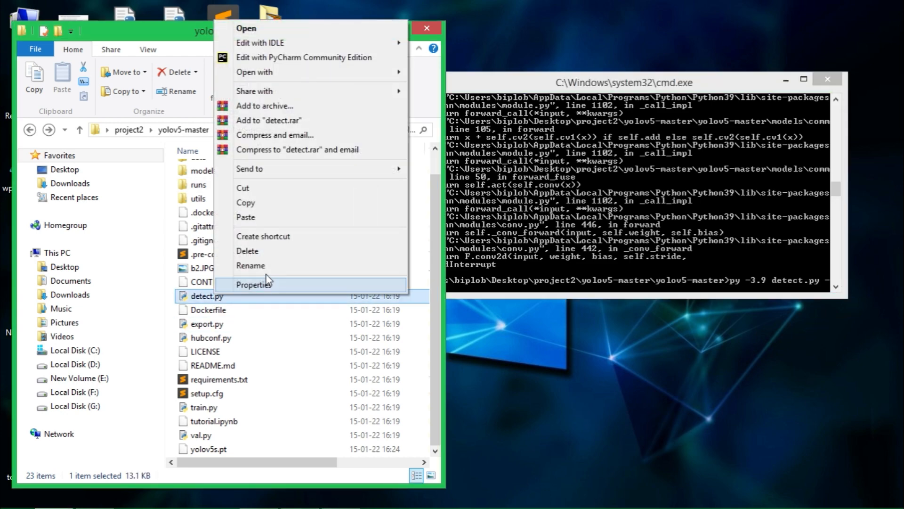
left_click(254, 72)
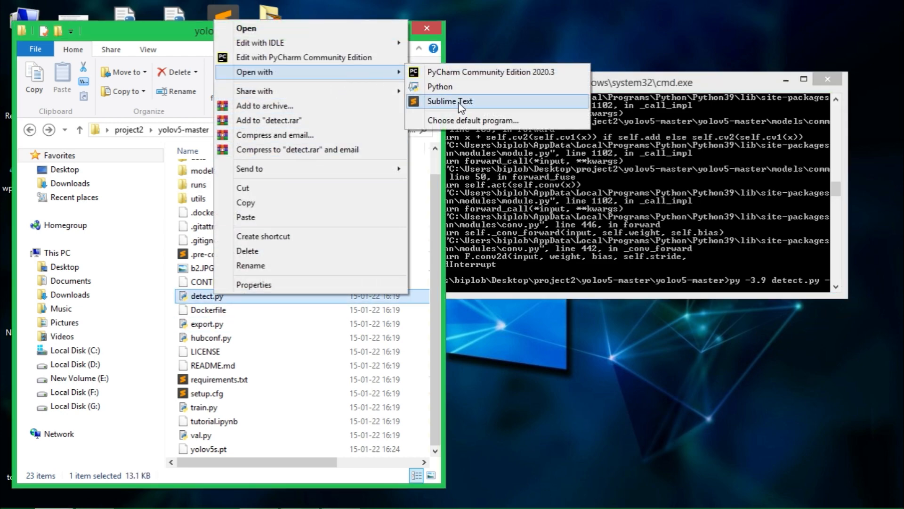
left_click(449, 101)
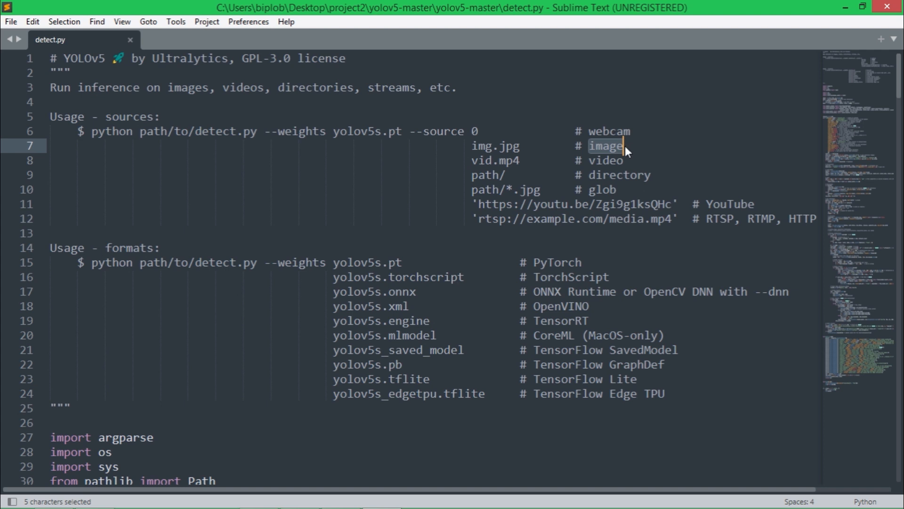
double_click(495, 160)
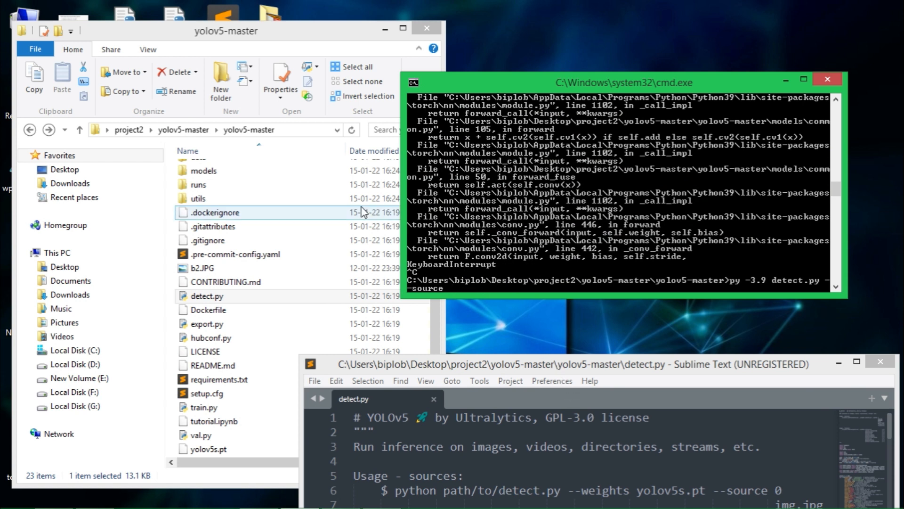
Step: Preview b2.JPG, then run detect.py with --source b2.JPG, detecting one person into exp10
left_click(206, 296)
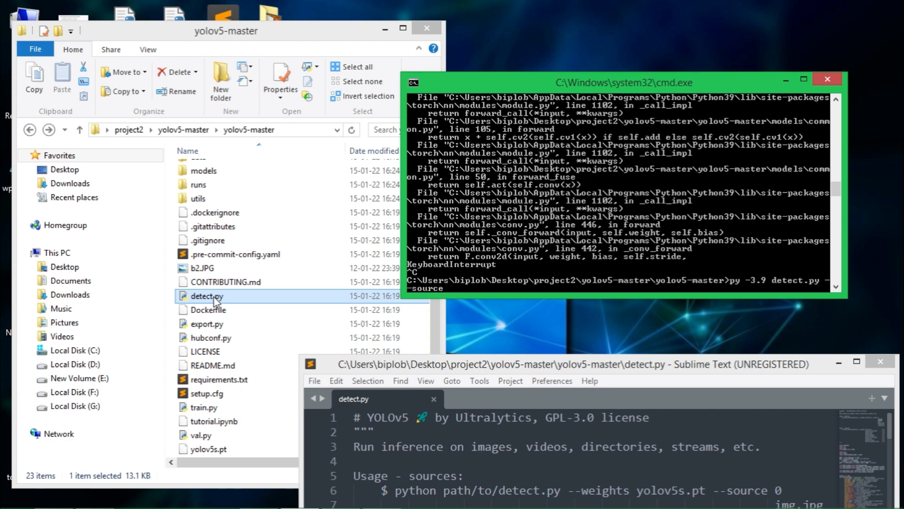
left_click(208, 268)
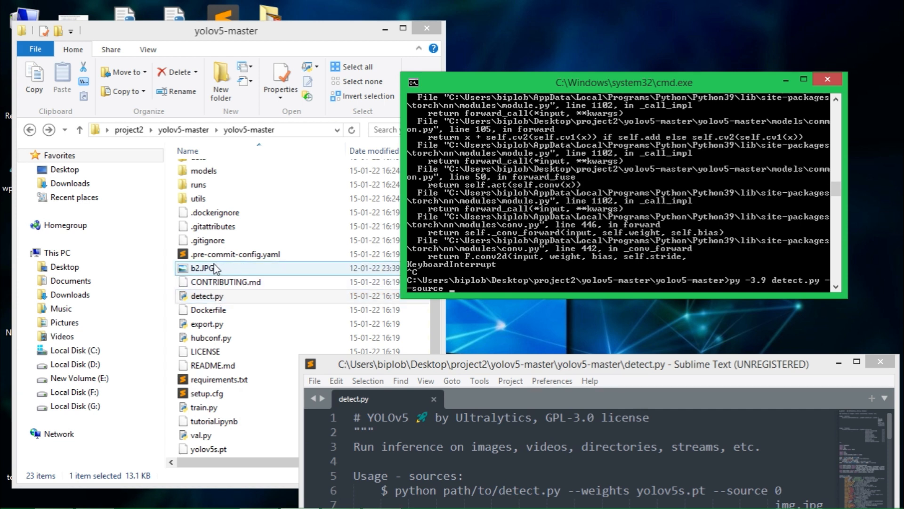
left_click(206, 295)
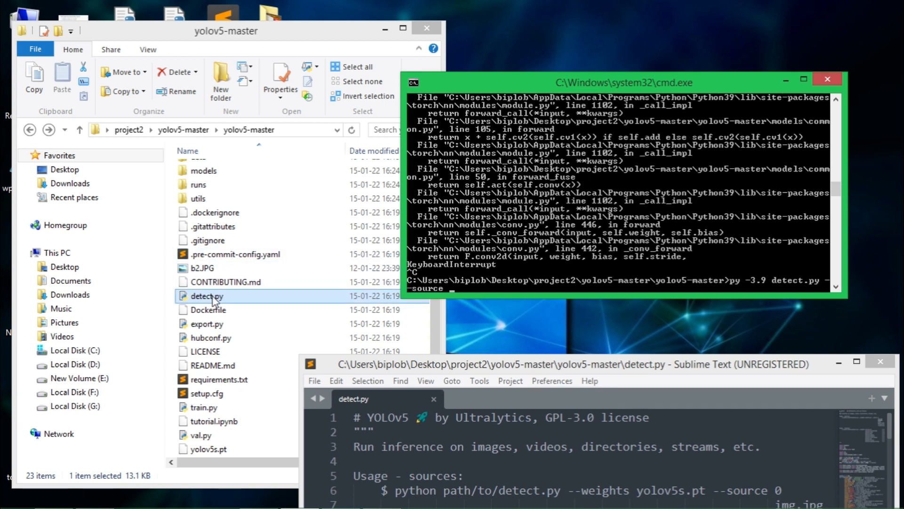
left_click(204, 268)
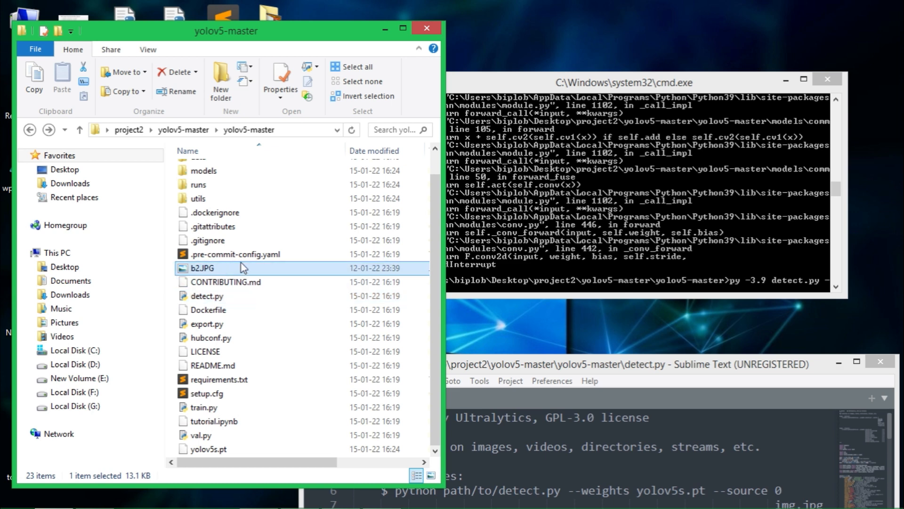
double_click(202, 267)
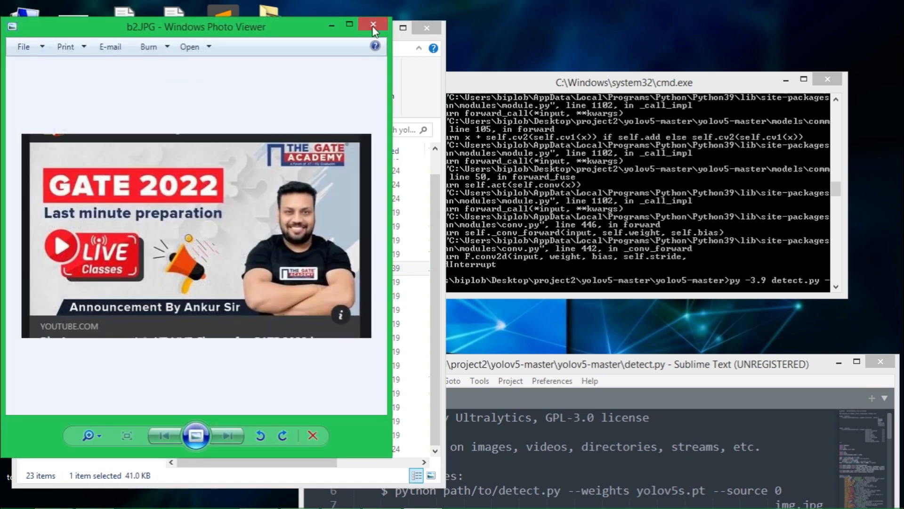
left_click(373, 25)
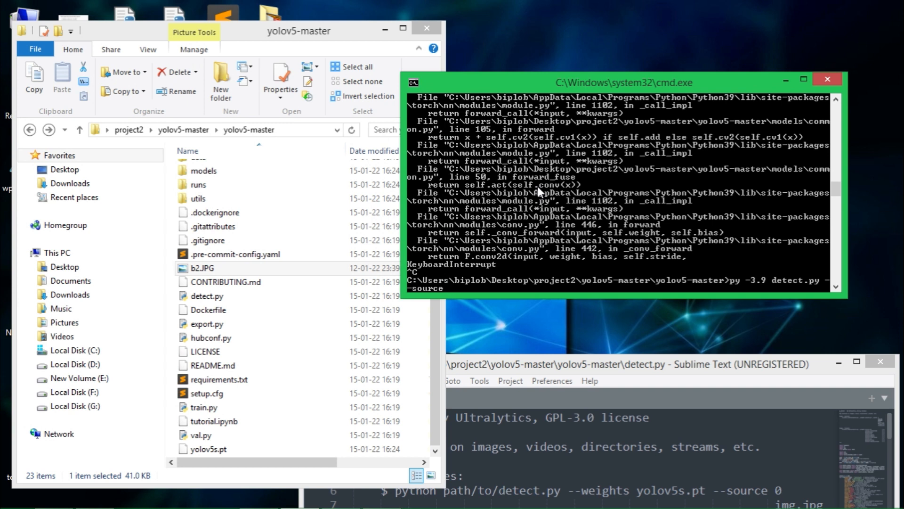
type("b")
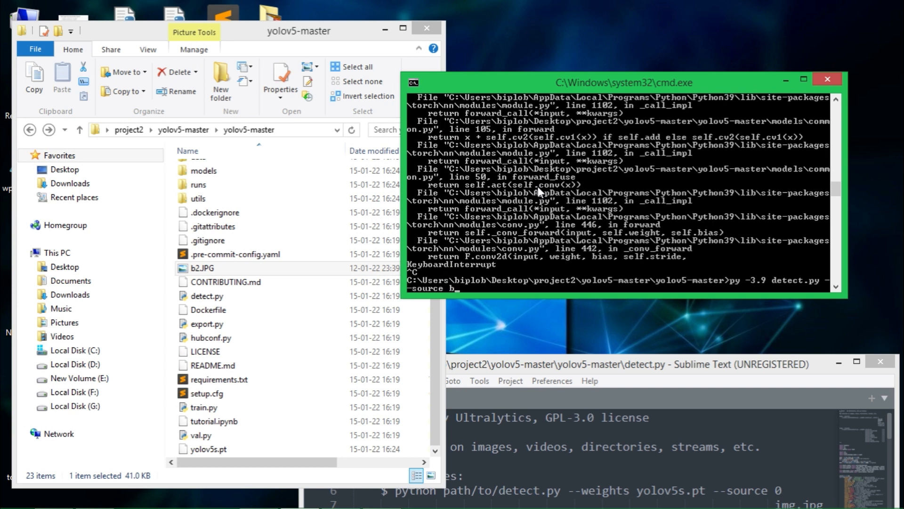
type("2.JPG")
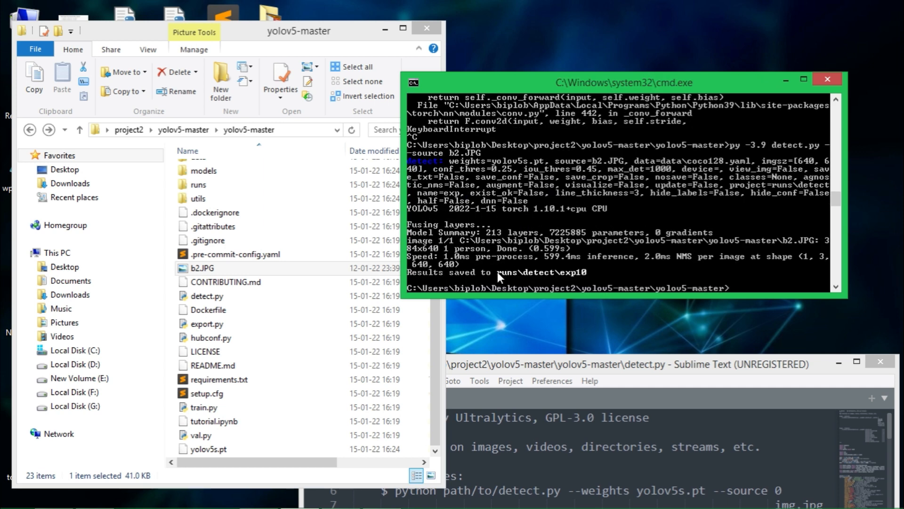
mouse_move(538, 280)
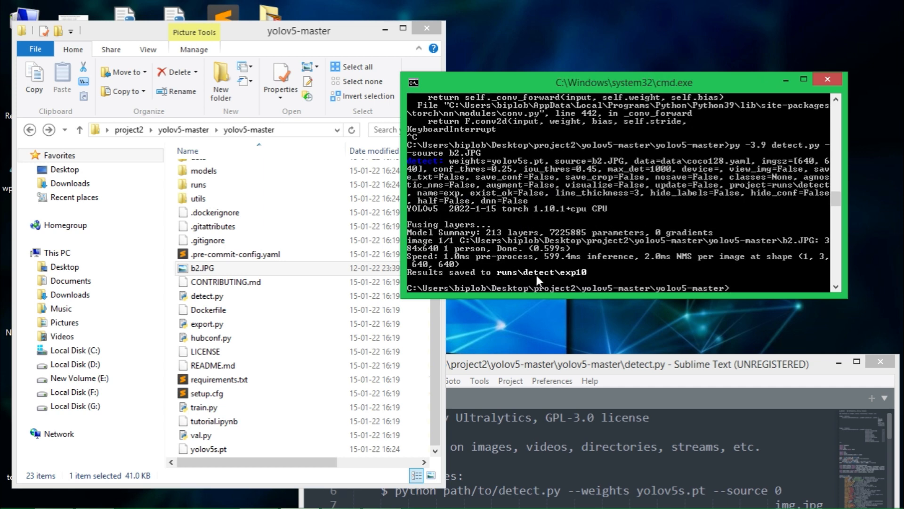
mouse_move(586, 278)
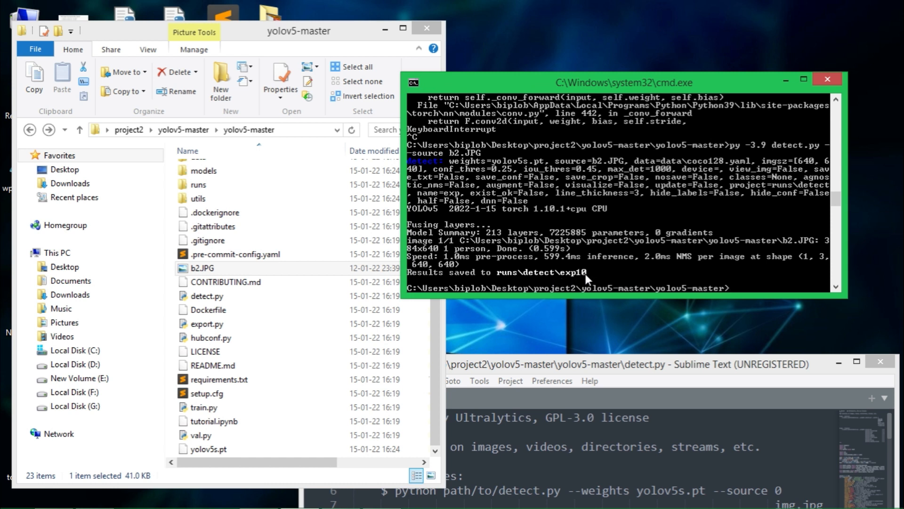
Step: Open runs\detect\exp10, view b2.JPG with its person 0.91 box, then go back
double_click(198, 184)
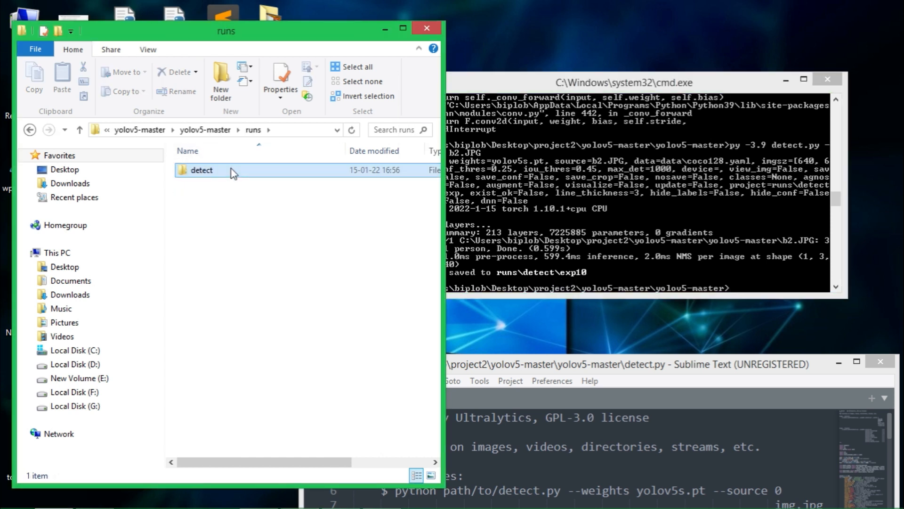
double_click(201, 170)
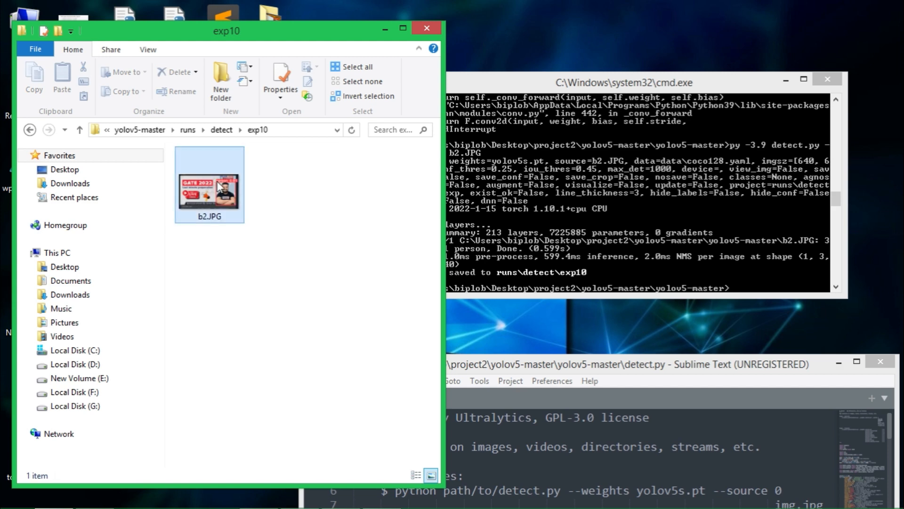
double_click(208, 183)
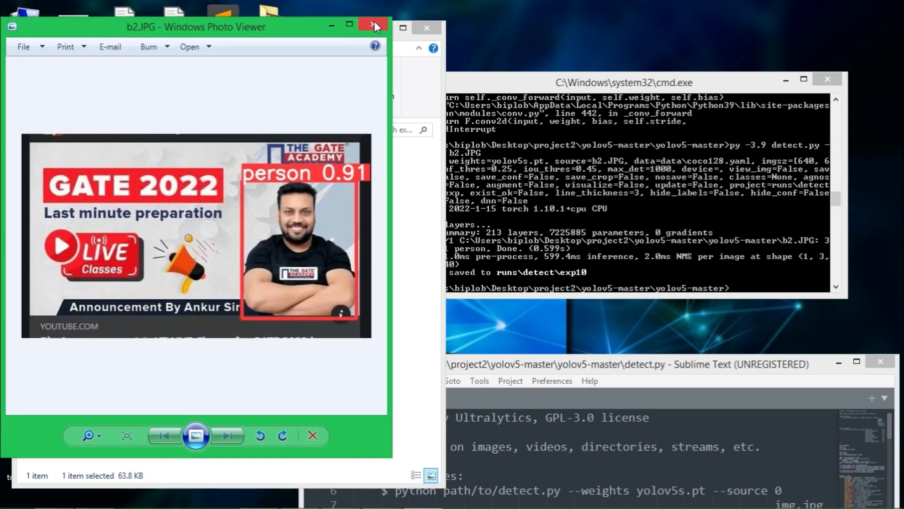
left_click(373, 27)
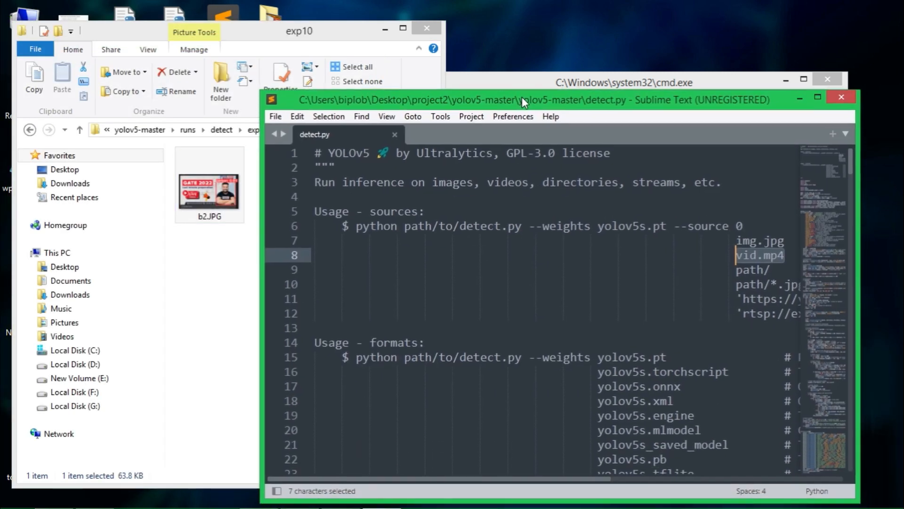
left_click(29, 129)
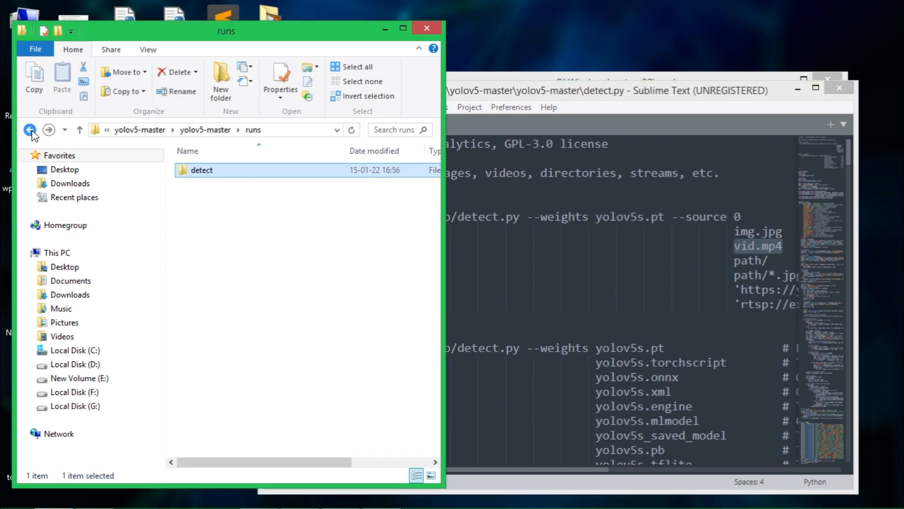
Step: Maximize detect.py in Sublime Text and highlight the vid.mp4, RTSP stream and yolov5s.pt usage entries
left_click(30, 129)
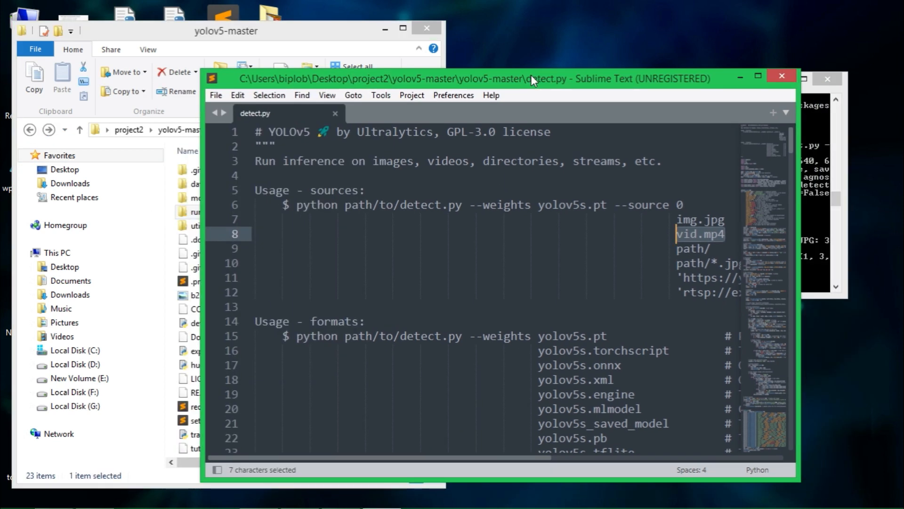
left_click(758, 76)
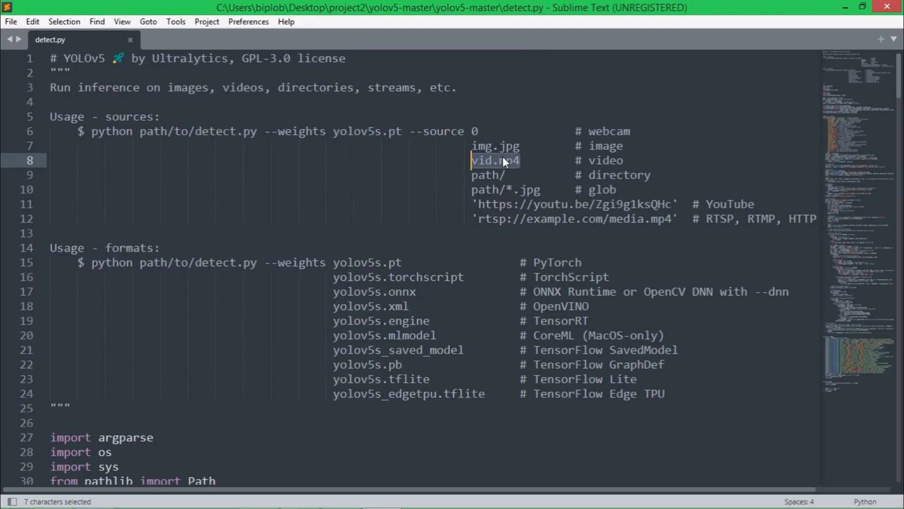
left_click(518, 160)
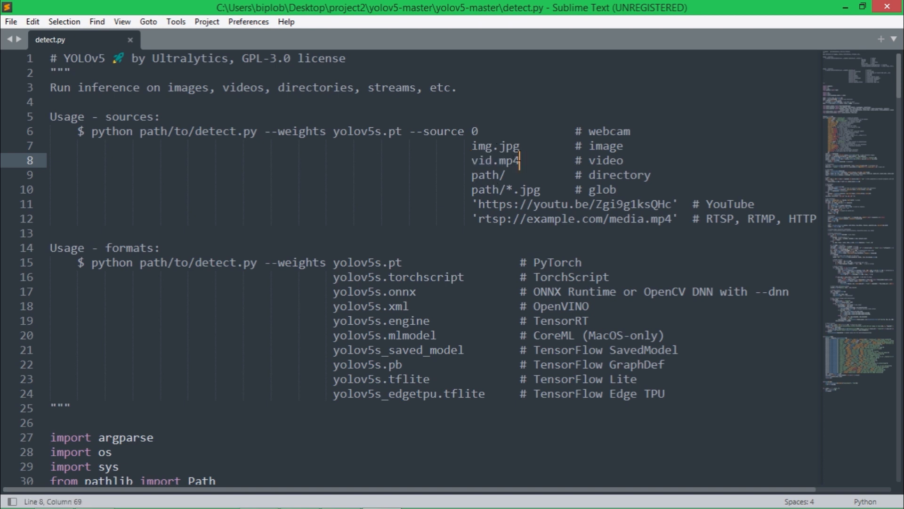
double_click(486, 175)
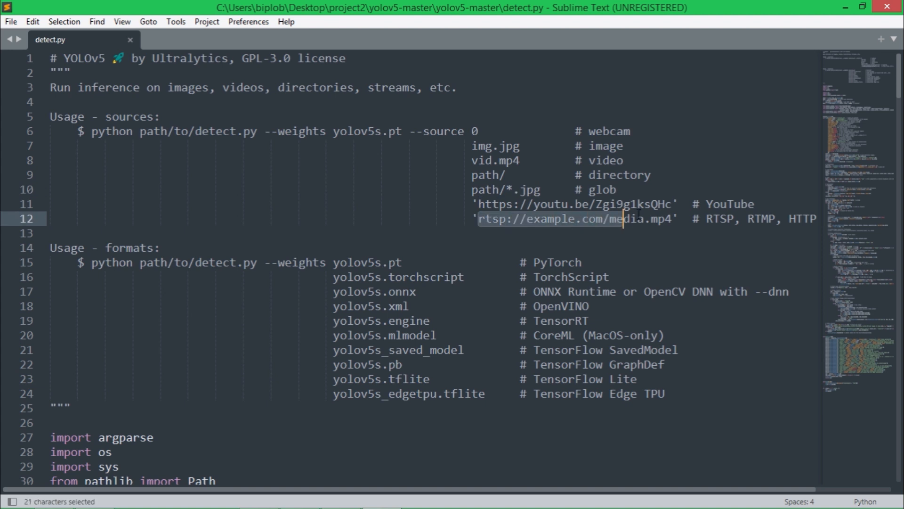
left_click(634, 219)
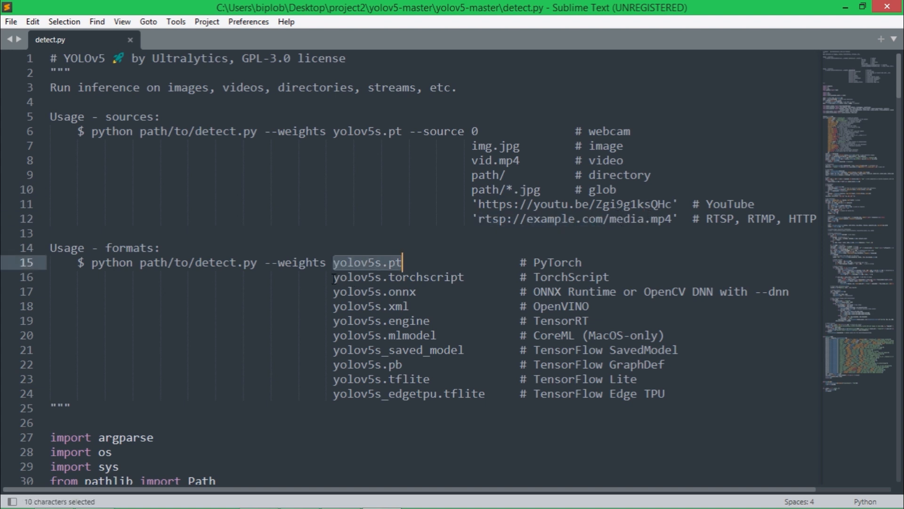
left_click(354, 262)
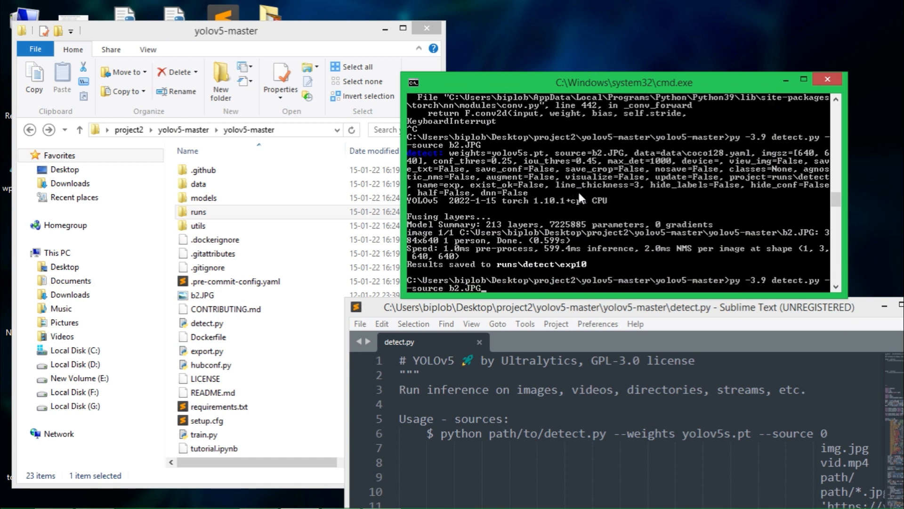
Step: Add a --weights option naming the yolov5s model to the b2.JPG detect.py command
type("--weights")
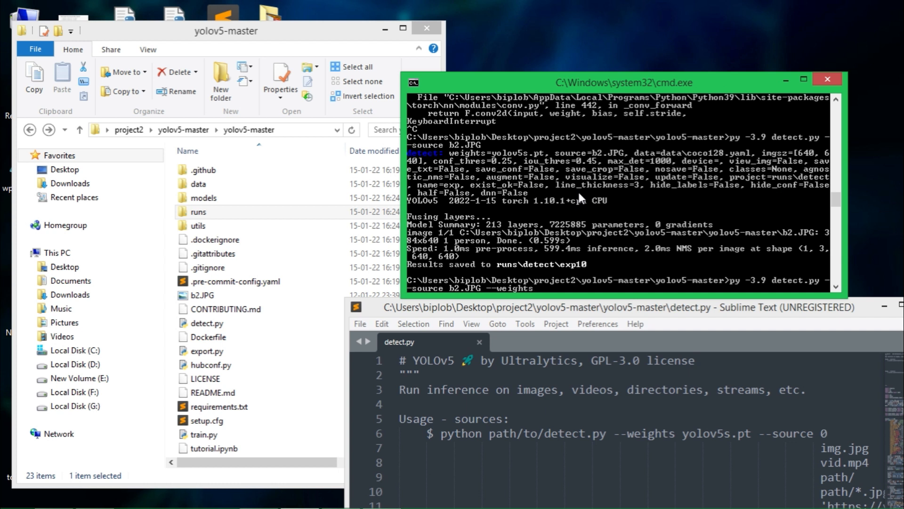
type("yo")
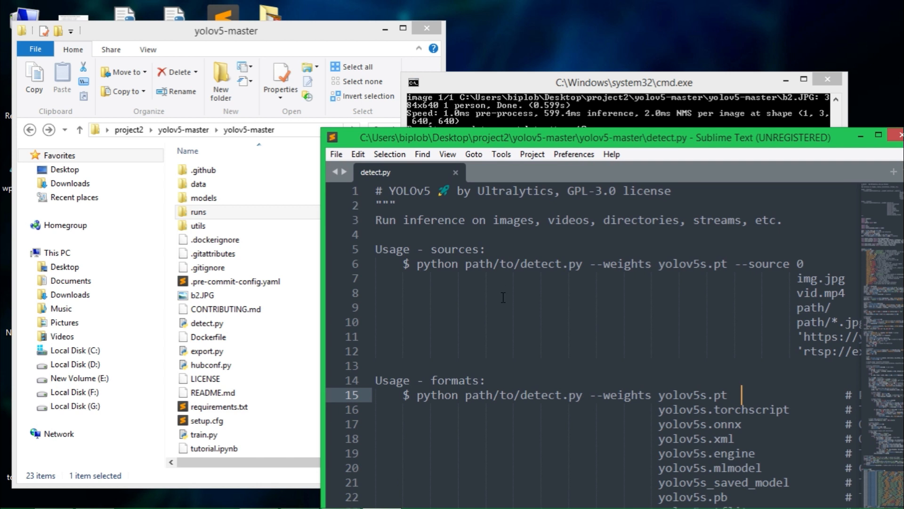
mouse_move(670, 221)
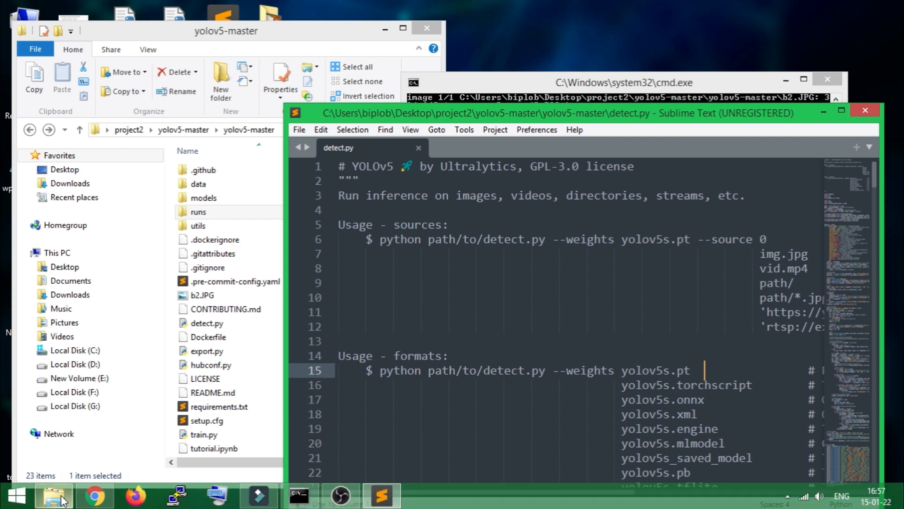
Step: Scroll the ultralytics/yolov5 README in Chrome to the Pretrained Checkpoints model table
left_click(93, 495)
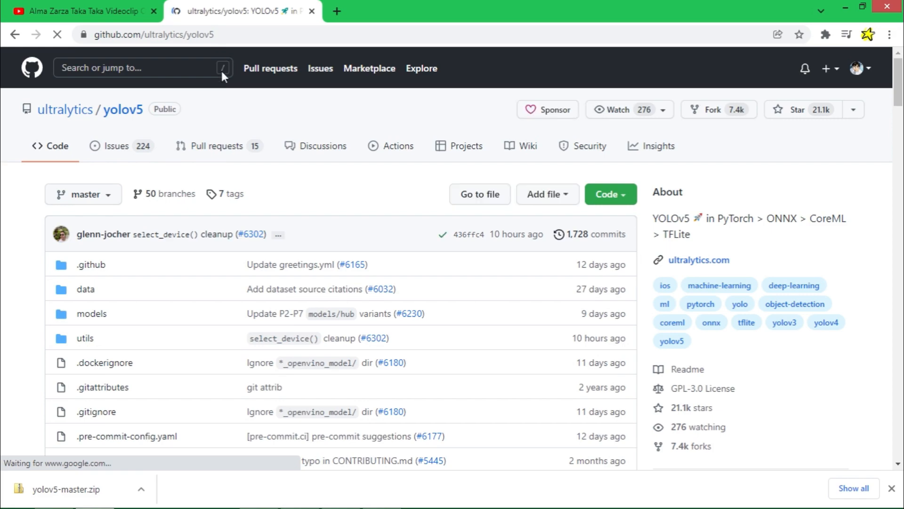
scroll("down", 3)
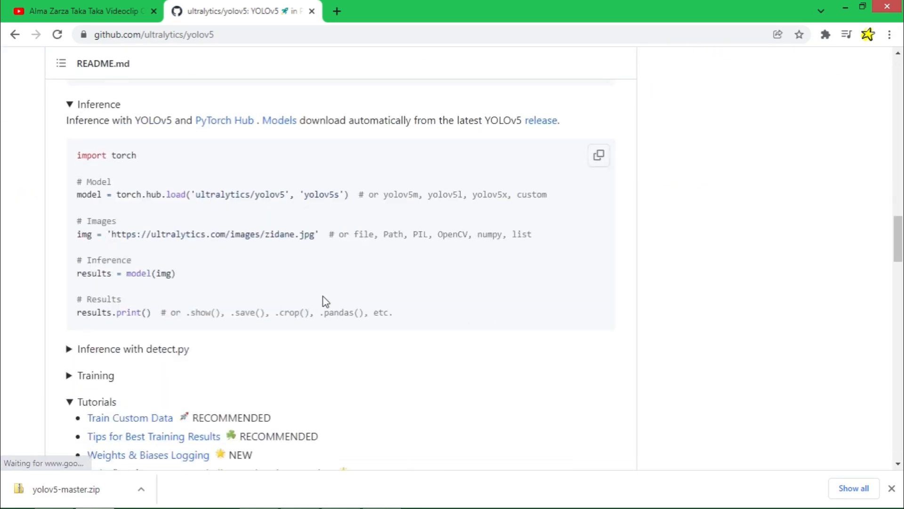
scroll("down", 3)
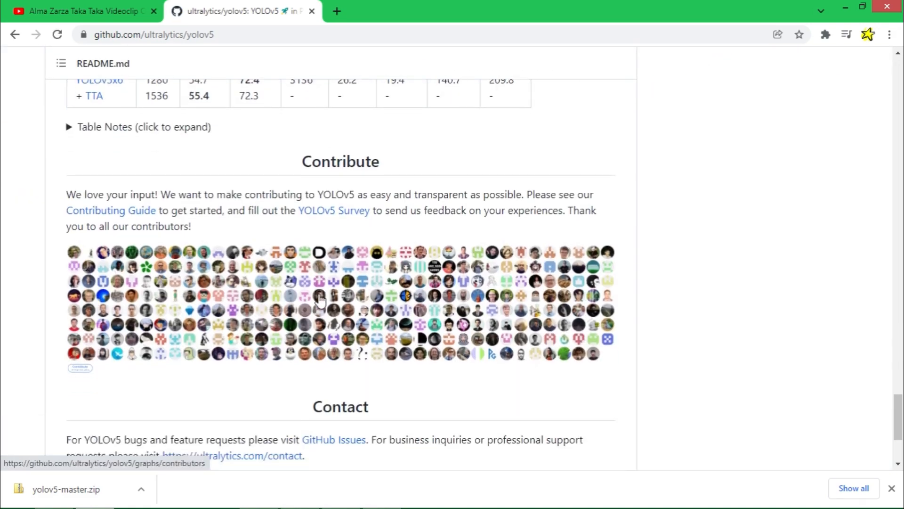
scroll("up", 3)
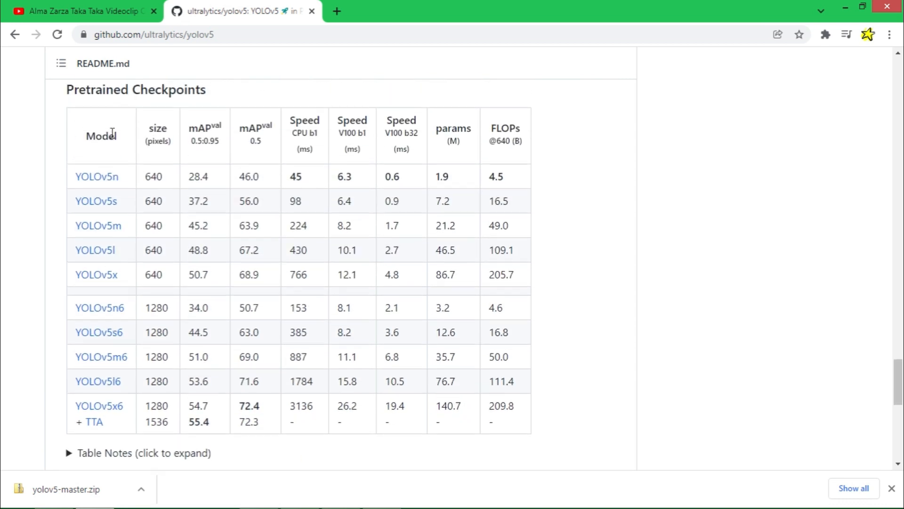
mouse_move(681, 24)
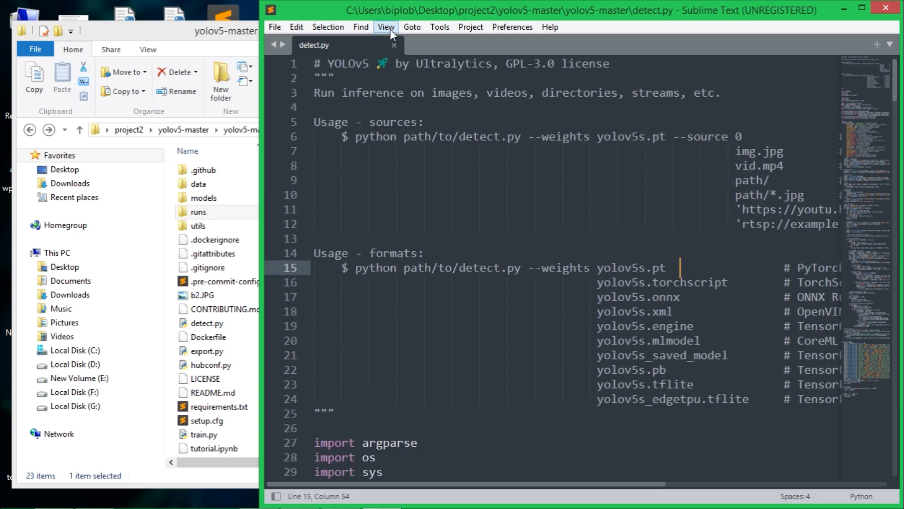
Step: Run detect.py on b2.JPG with yolov5s.pt weights, saving results to runs\detect\exp11
left_click(395, 45)
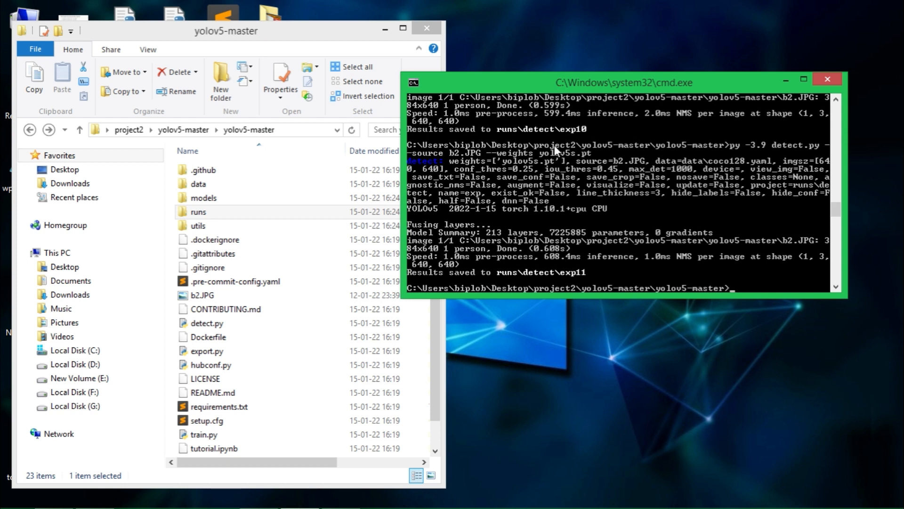
mouse_move(735, 87)
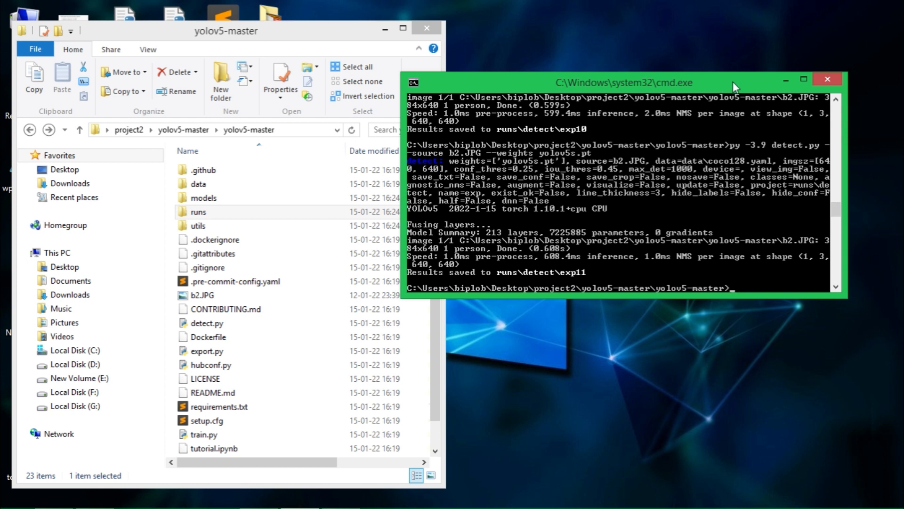